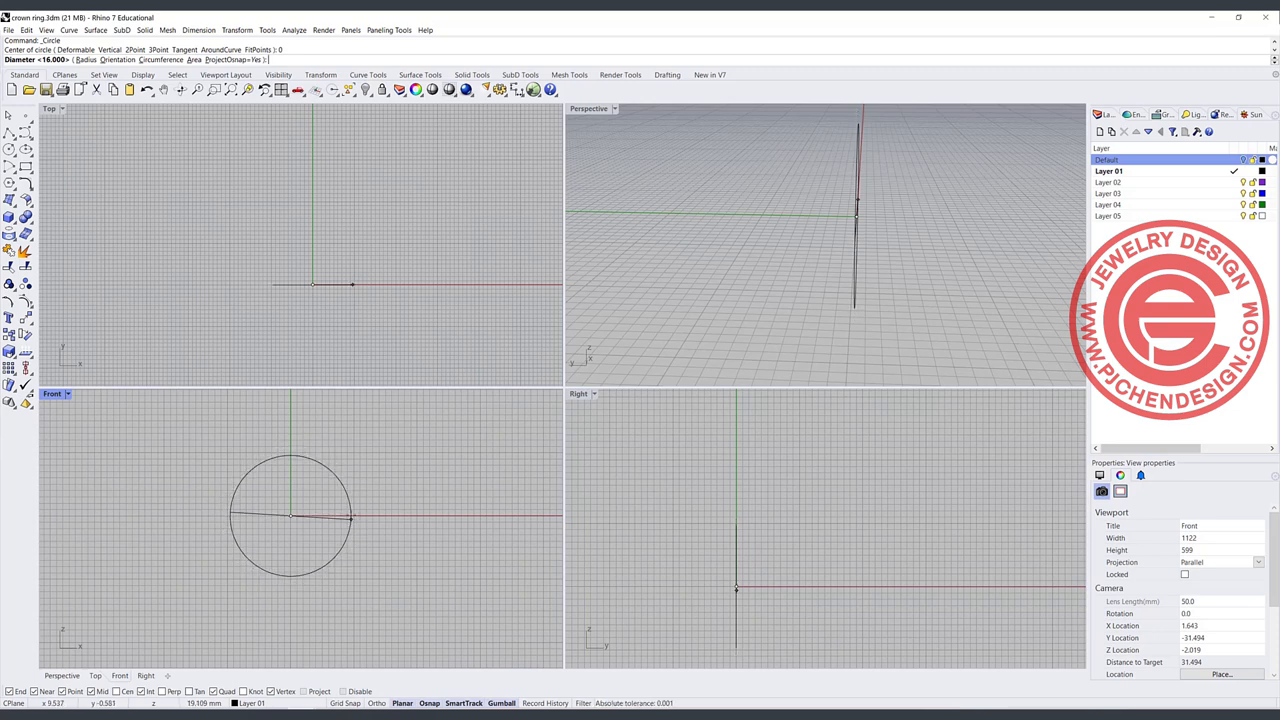
Check the ring circle's length and draw a horizontal baseline beside it with Polyline.
{"action": "left_click", "coordinate": [344, 512]}
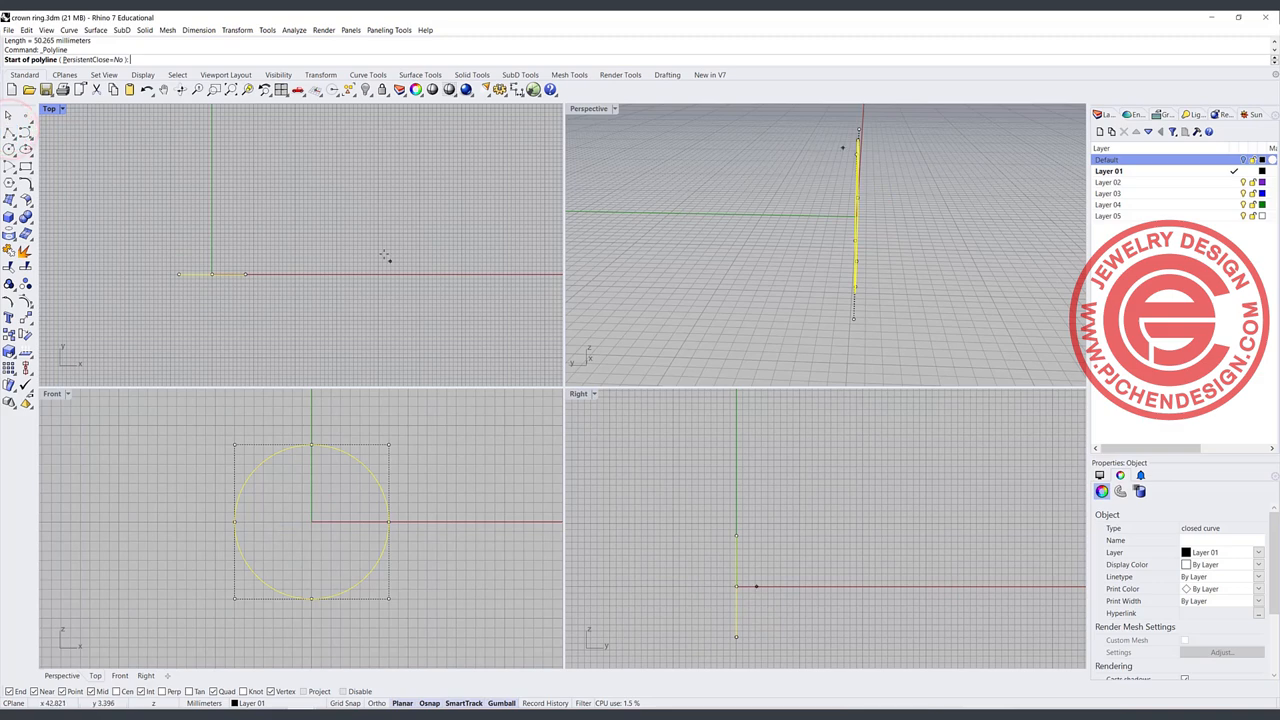
{"action": "left_click", "coordinate": [290, 236]}
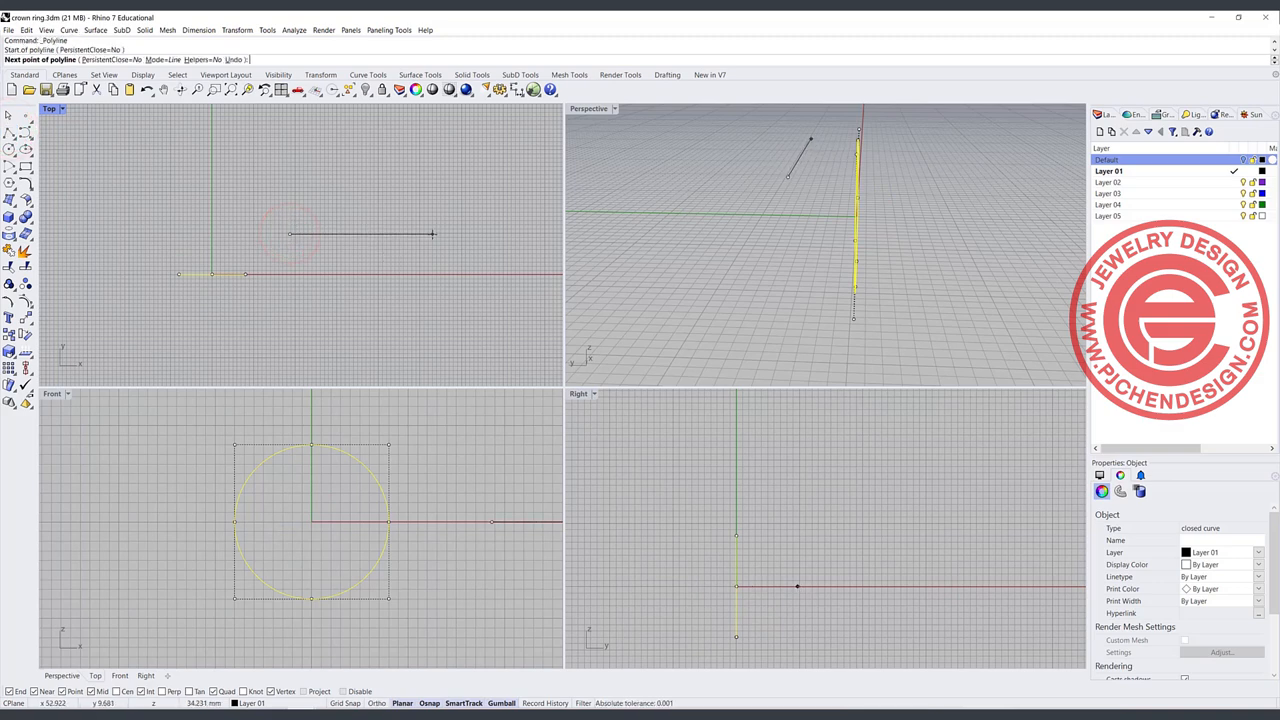
{"action": "left_click", "coordinate": [430, 236]}
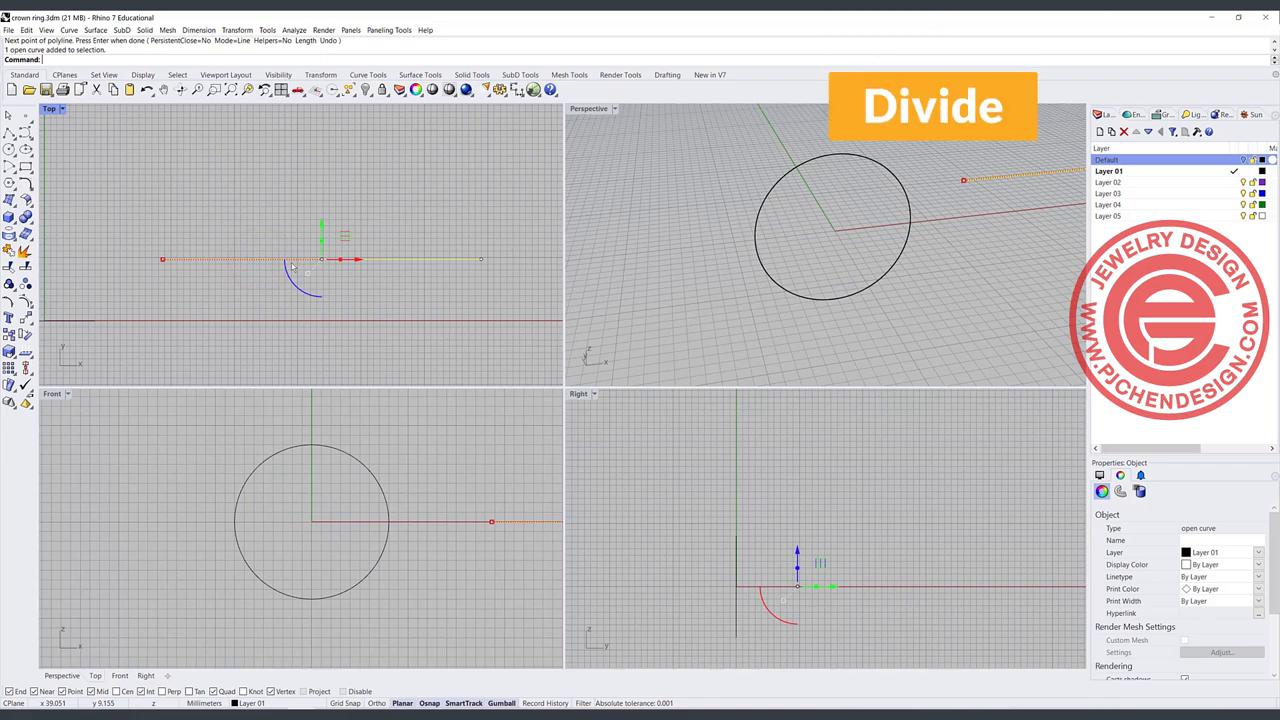
Divide the baseline into 12 segments and draw a rectangle over one division.
{"action": "type", "text": "Divide"}
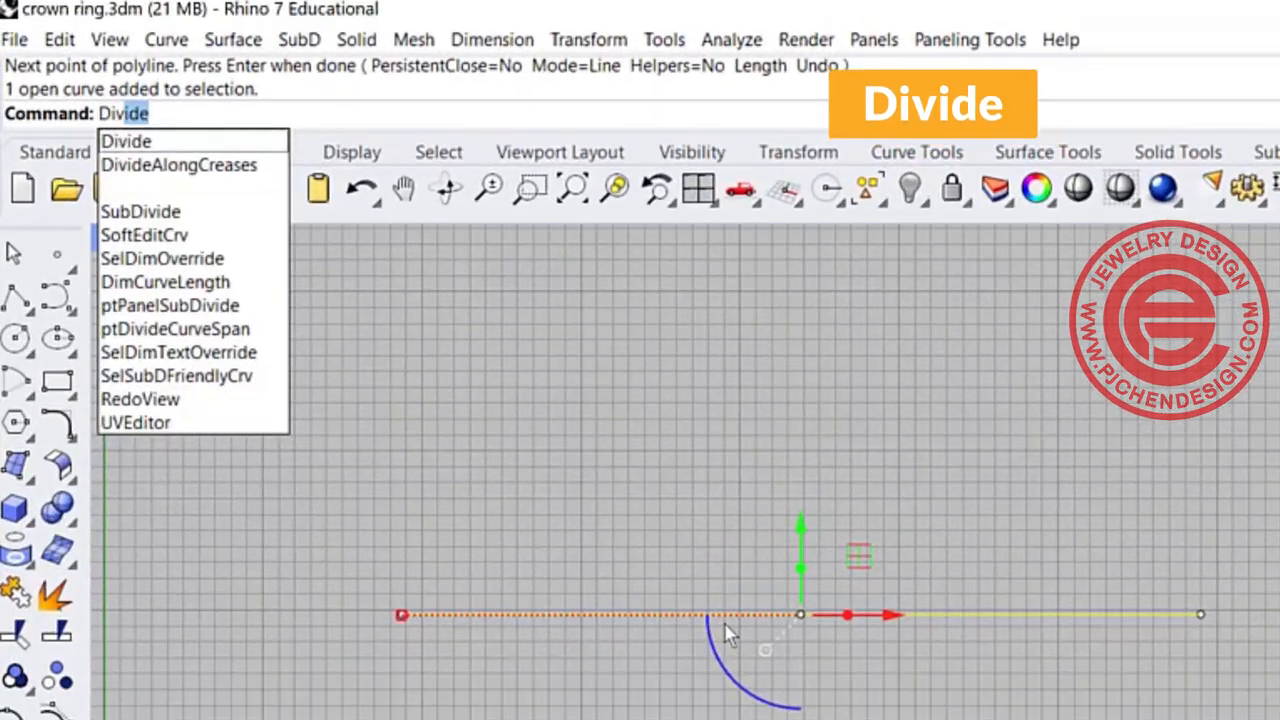
{"action": "left_click", "coordinate": [128, 140]}
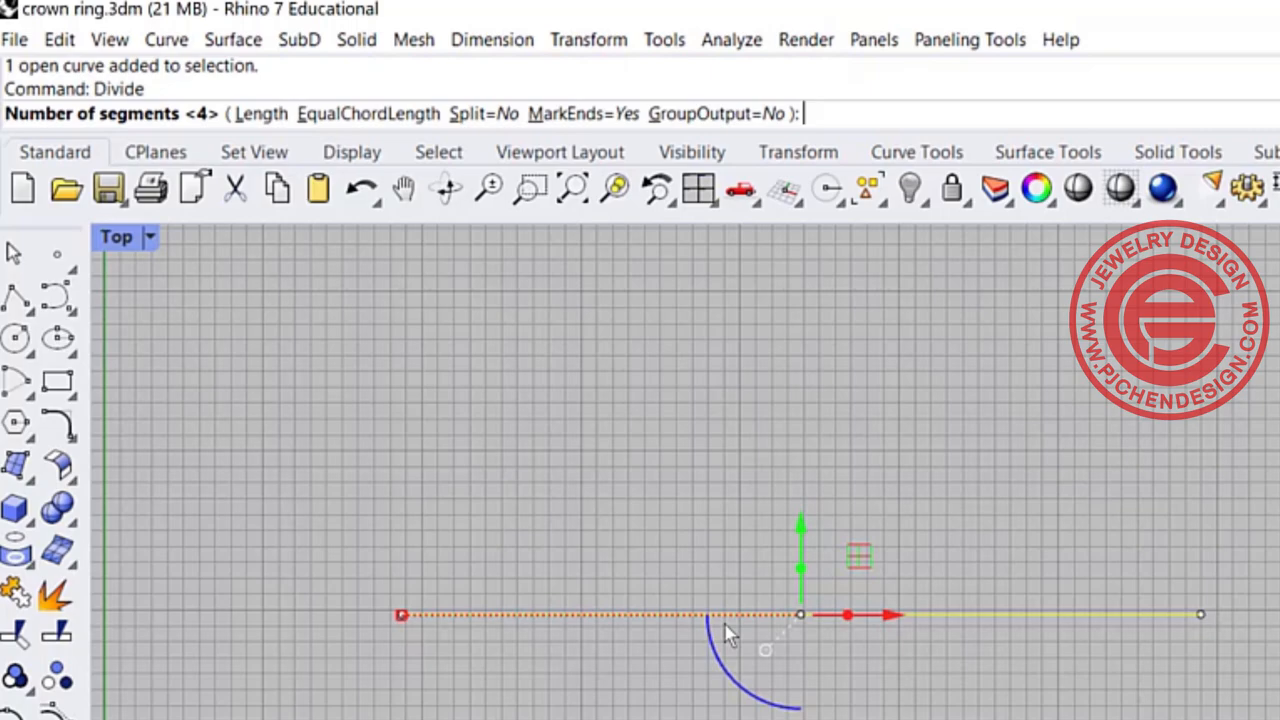
{"action": "type", "text": "12"}
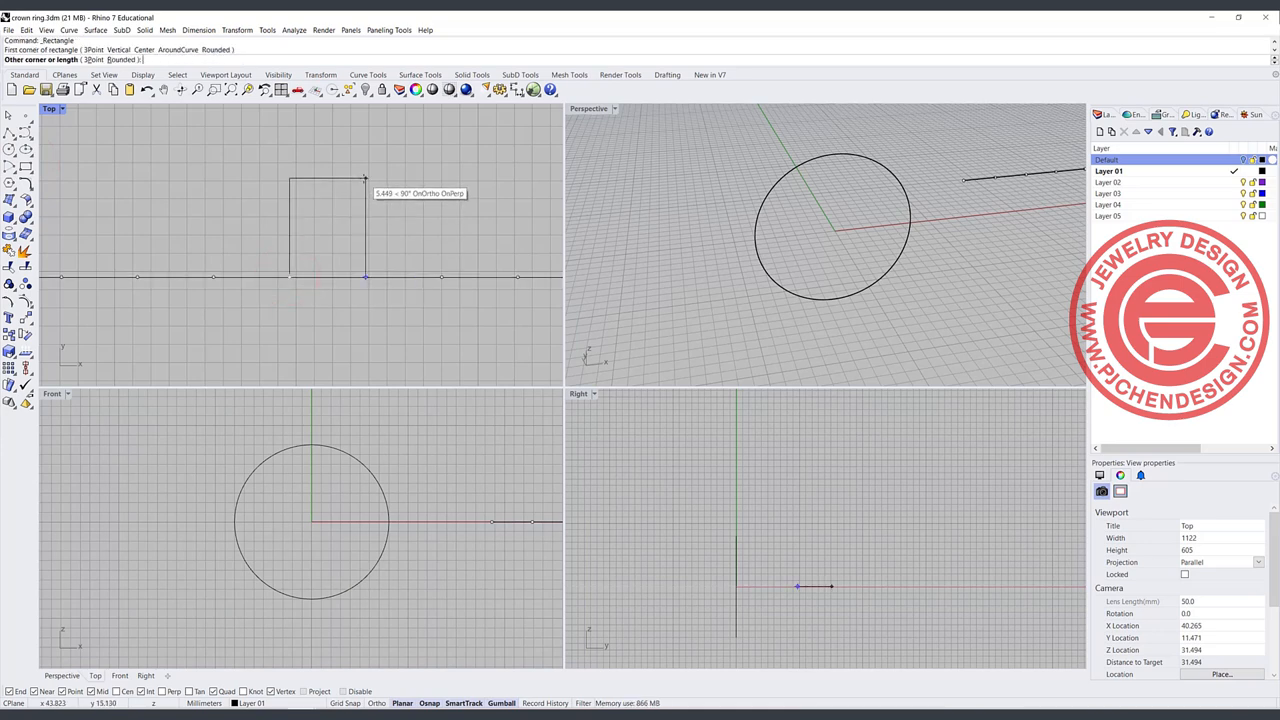
{"action": "left_click", "coordinate": [340, 268]}
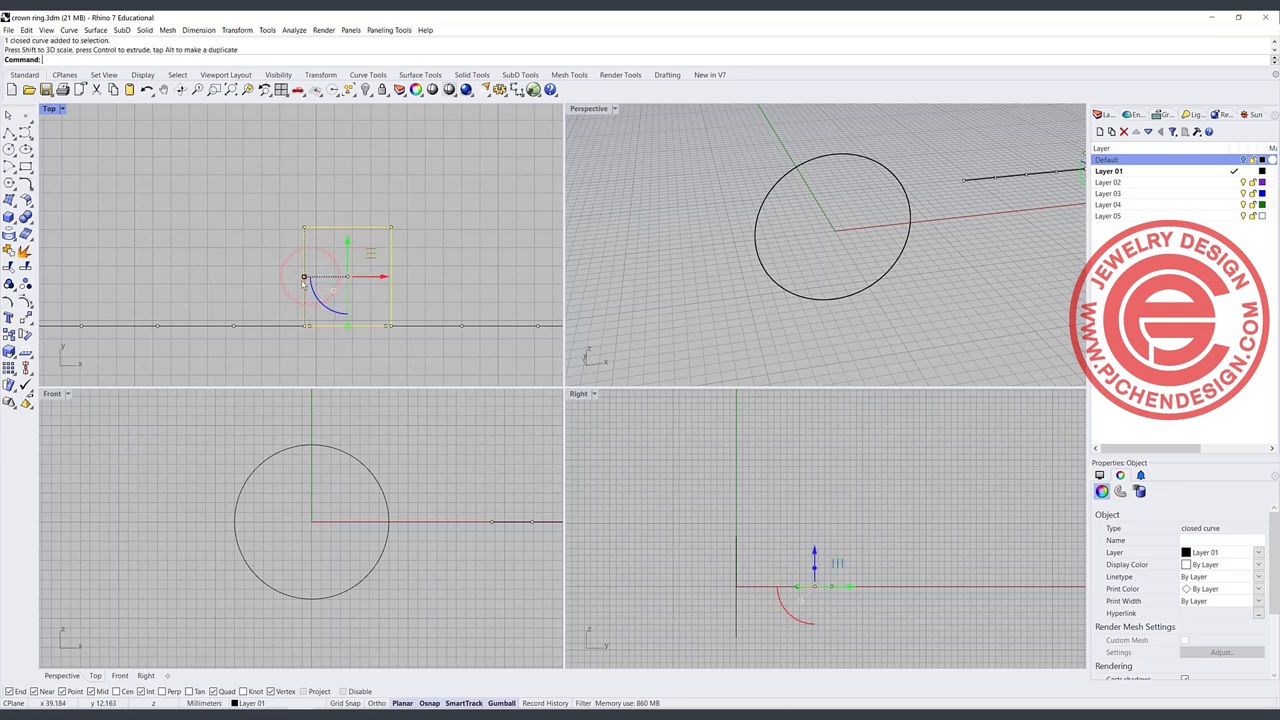
{"action": "key", "text": "ctrl+z"}
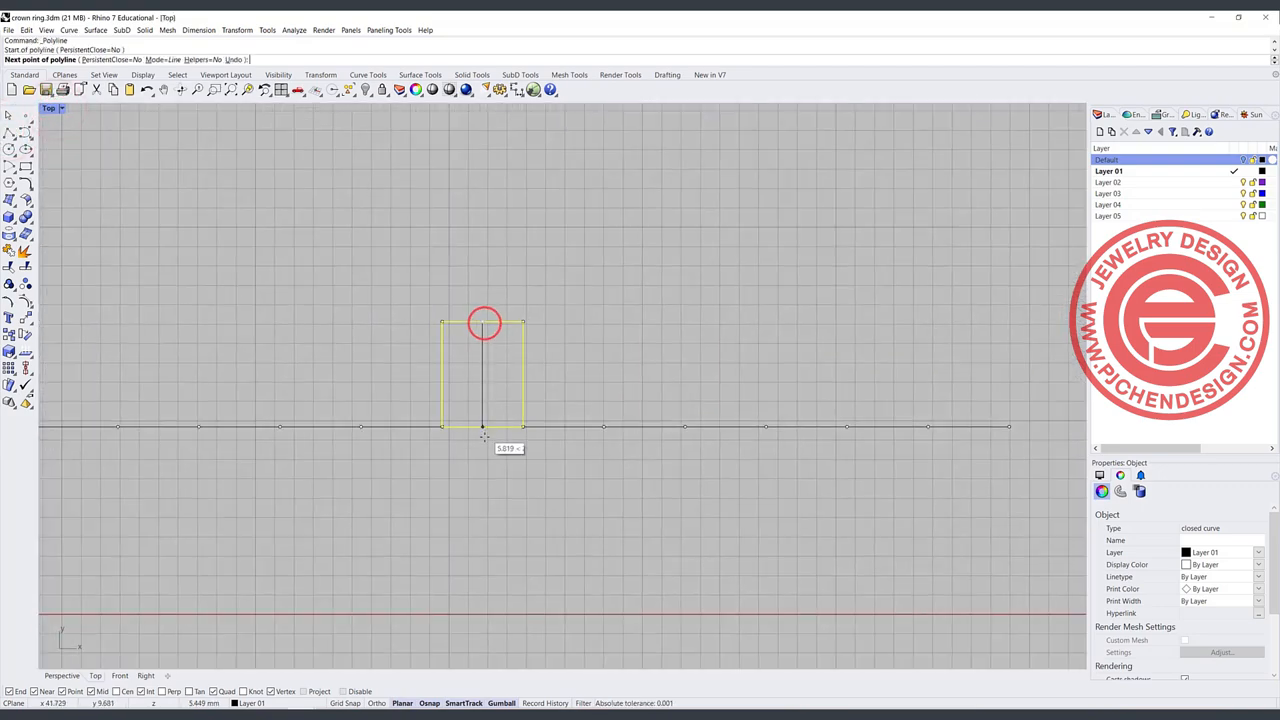
Draw the vertical centre line down to the baseline, halving the rectangle.
{"action": "left_click", "coordinate": [484, 428]}
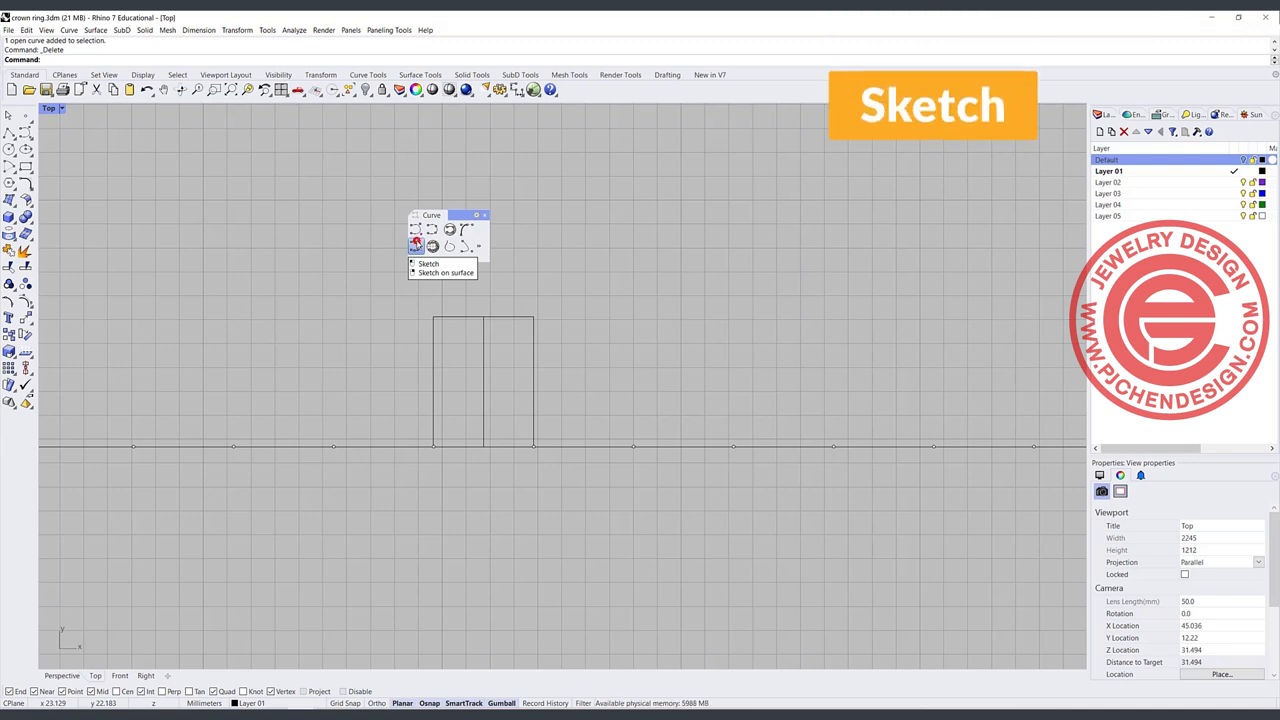
Sketch an S-shaped freehand curve in the left half, redoing it with Osnap disabled.
{"action": "left_click", "coordinate": [428, 264]}
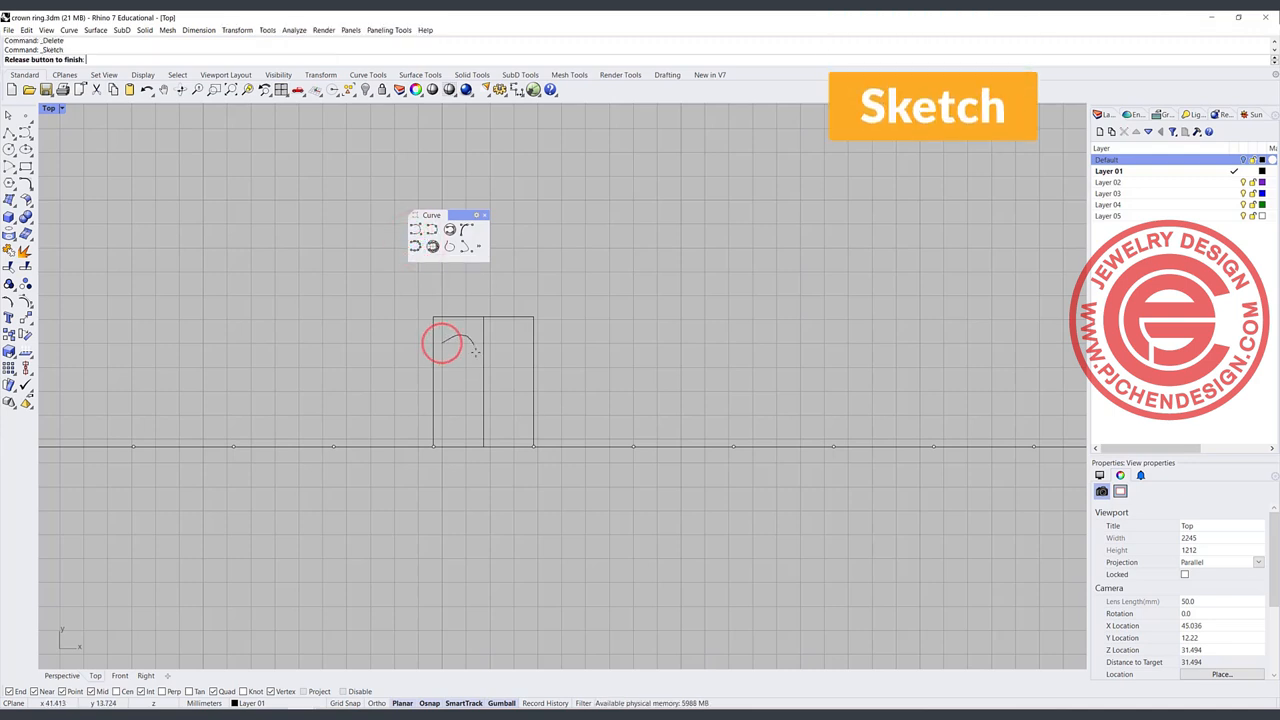
{"action": "left_click_drag", "start_coordinate": [444, 344], "coordinate": [450, 444]}
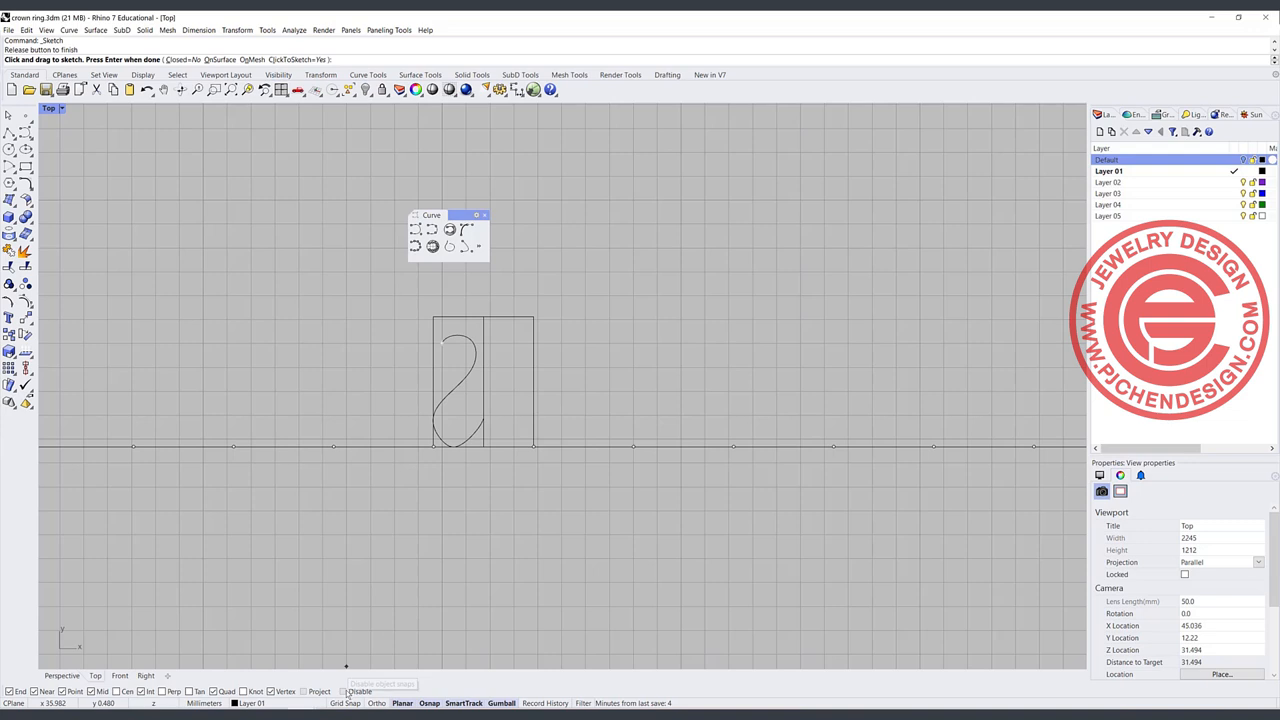
{"action": "mouse_move", "coordinate": [412, 556]}
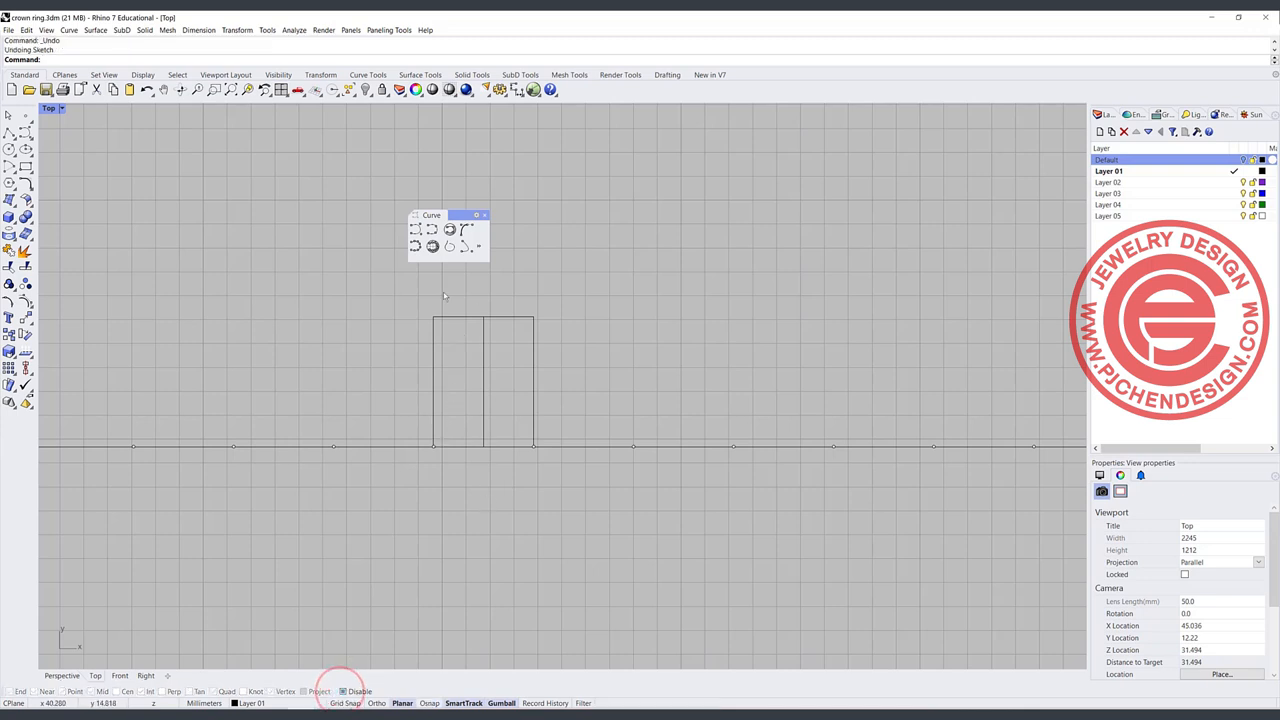
{"action": "left_click", "coordinate": [416, 246]}
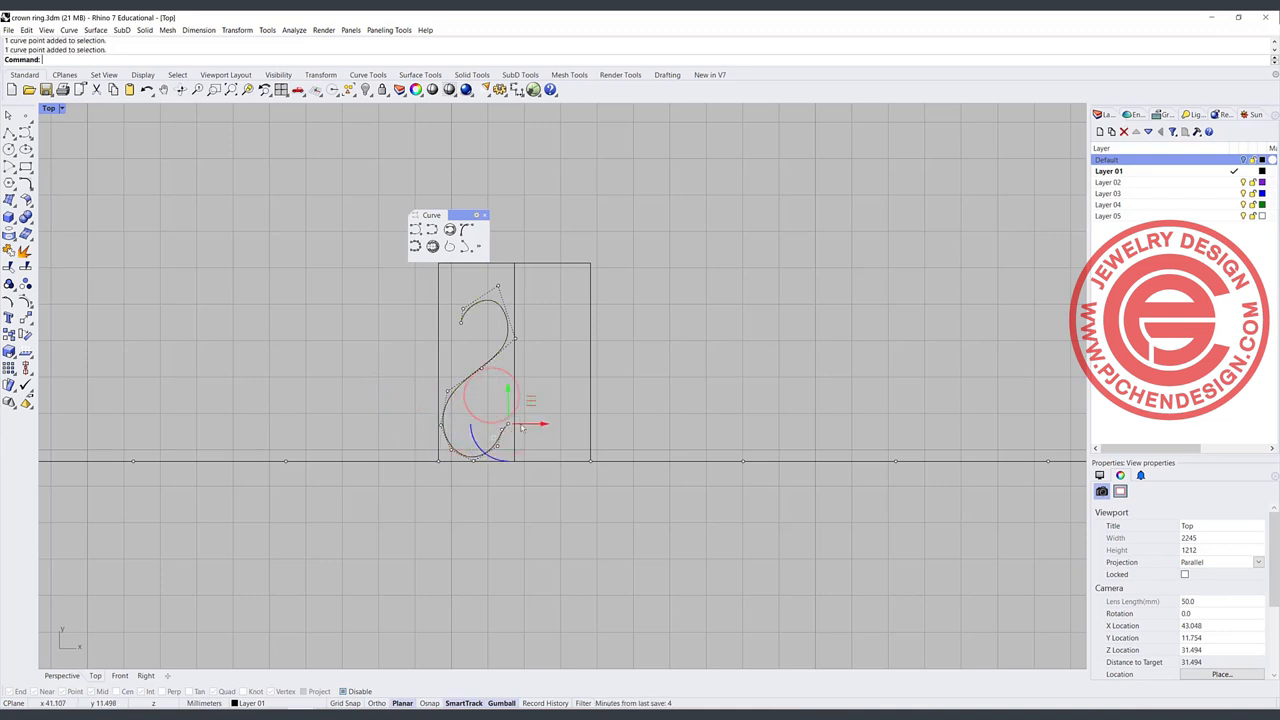
{"action": "key", "text": "Delete"}
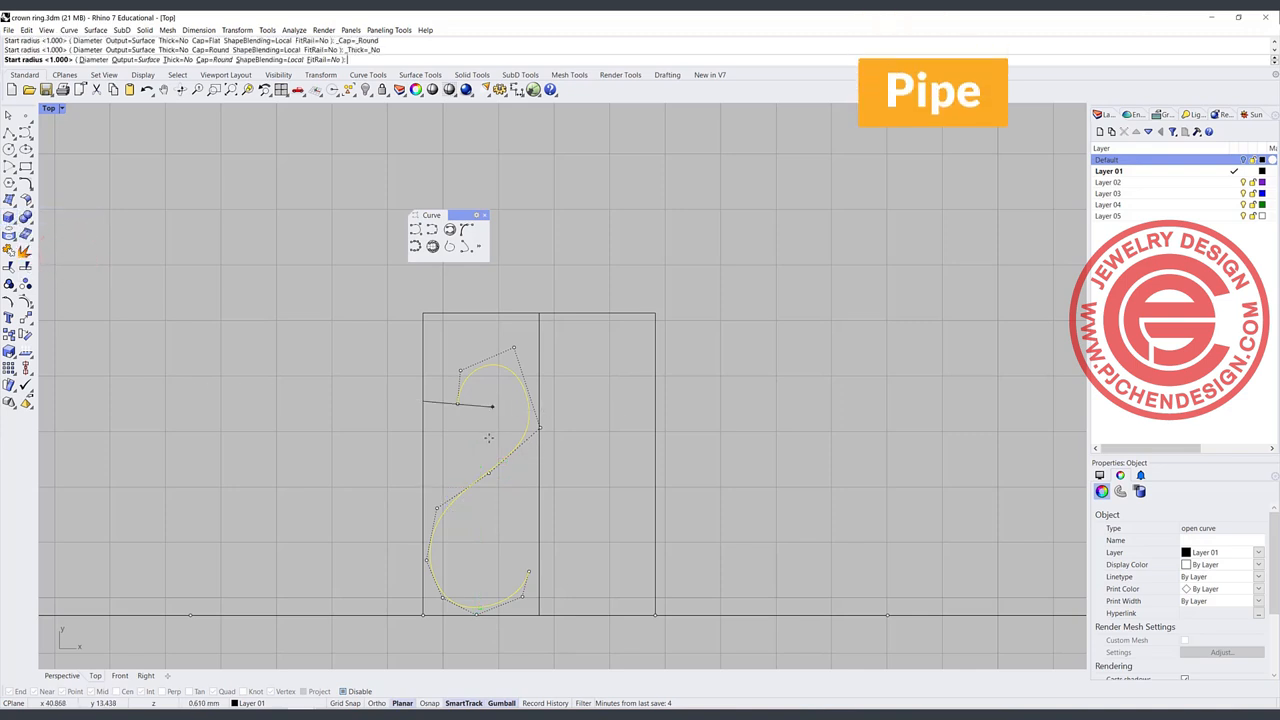
Run Smooth on the S-curve, adjust factor and steps, and apply it.
{"action": "left_click", "coordinate": [470, 424]}
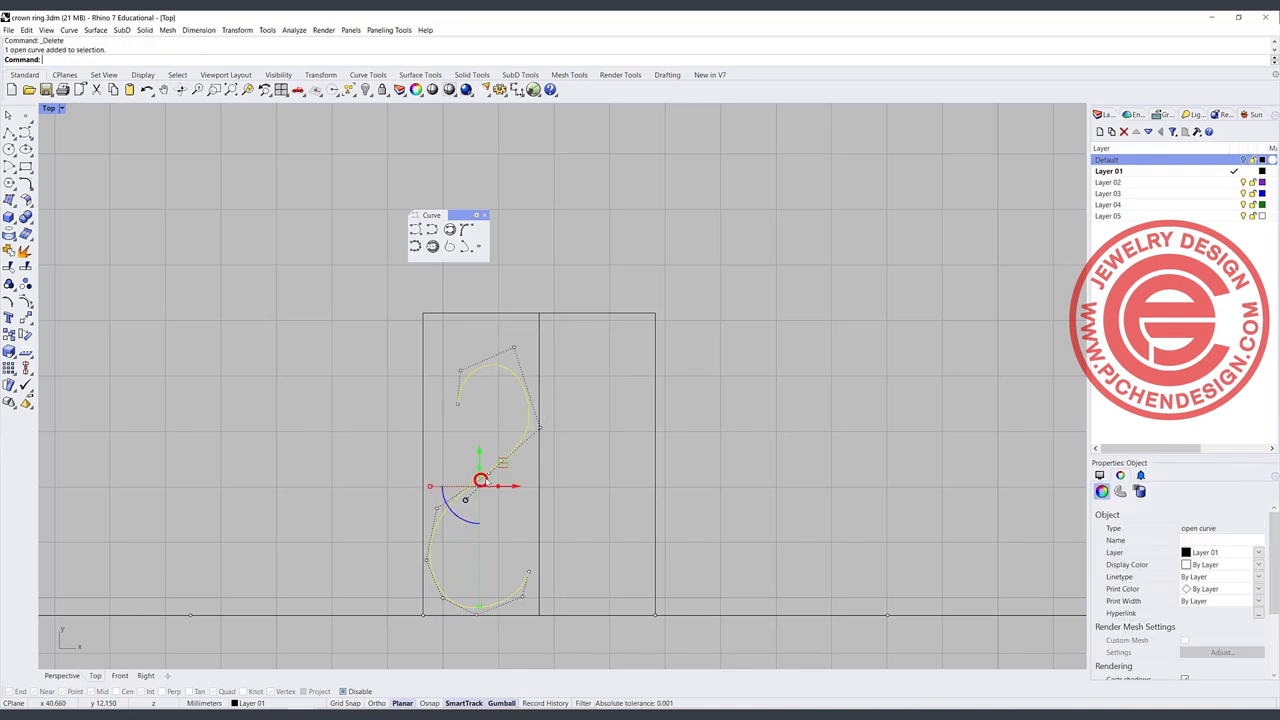
{"action": "type", "text": "Smooth"}
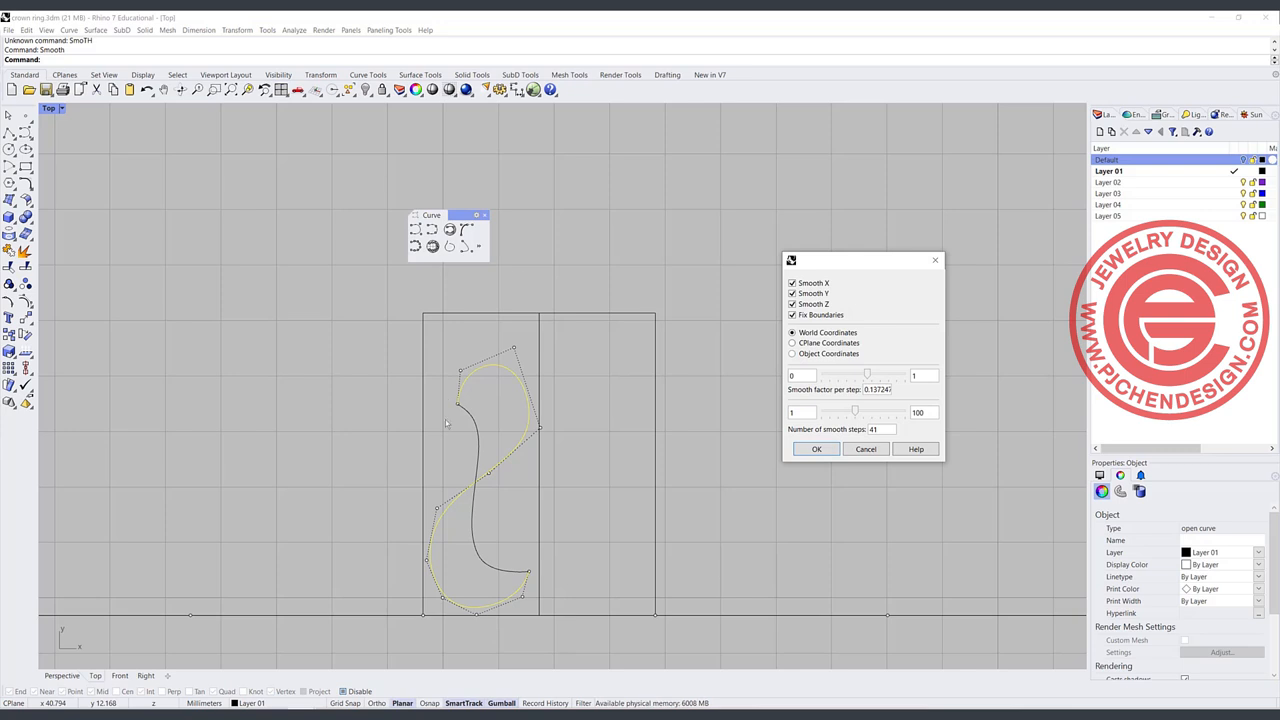
{"action": "mouse_move", "coordinate": [708, 304]}
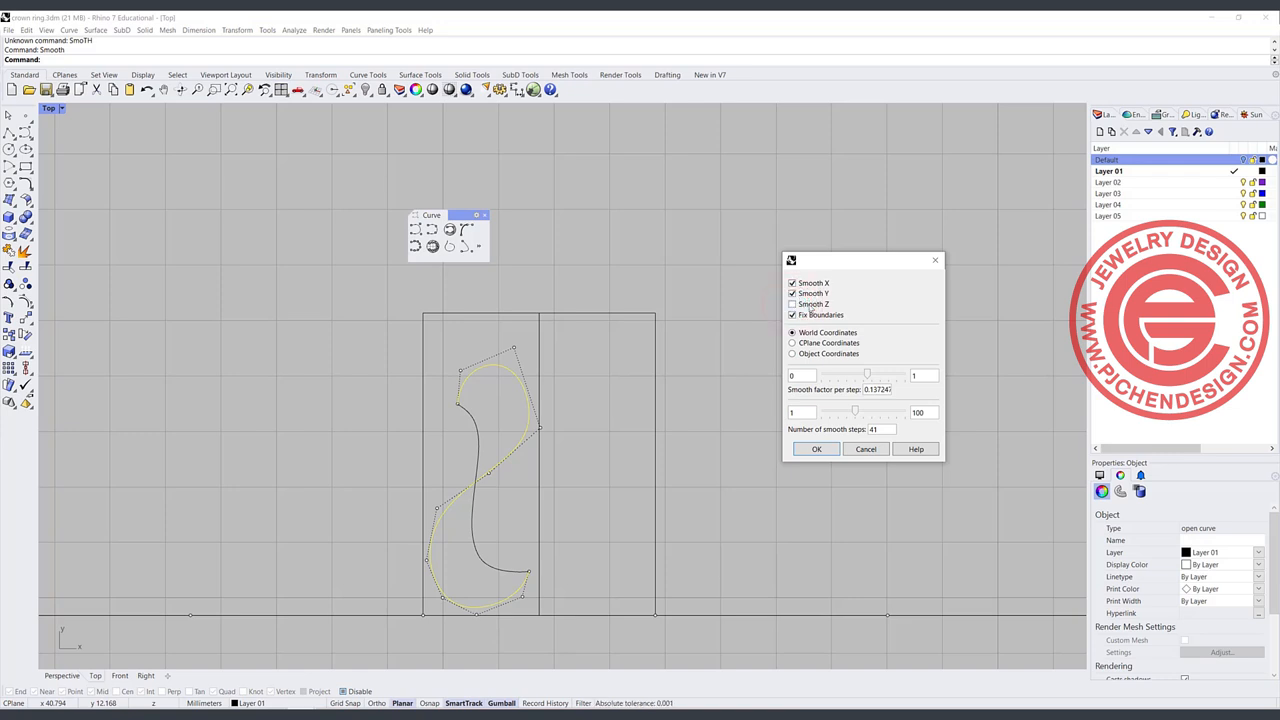
{"action": "left_click_drag", "start_coordinate": [868, 410], "coordinate": [856, 410]}
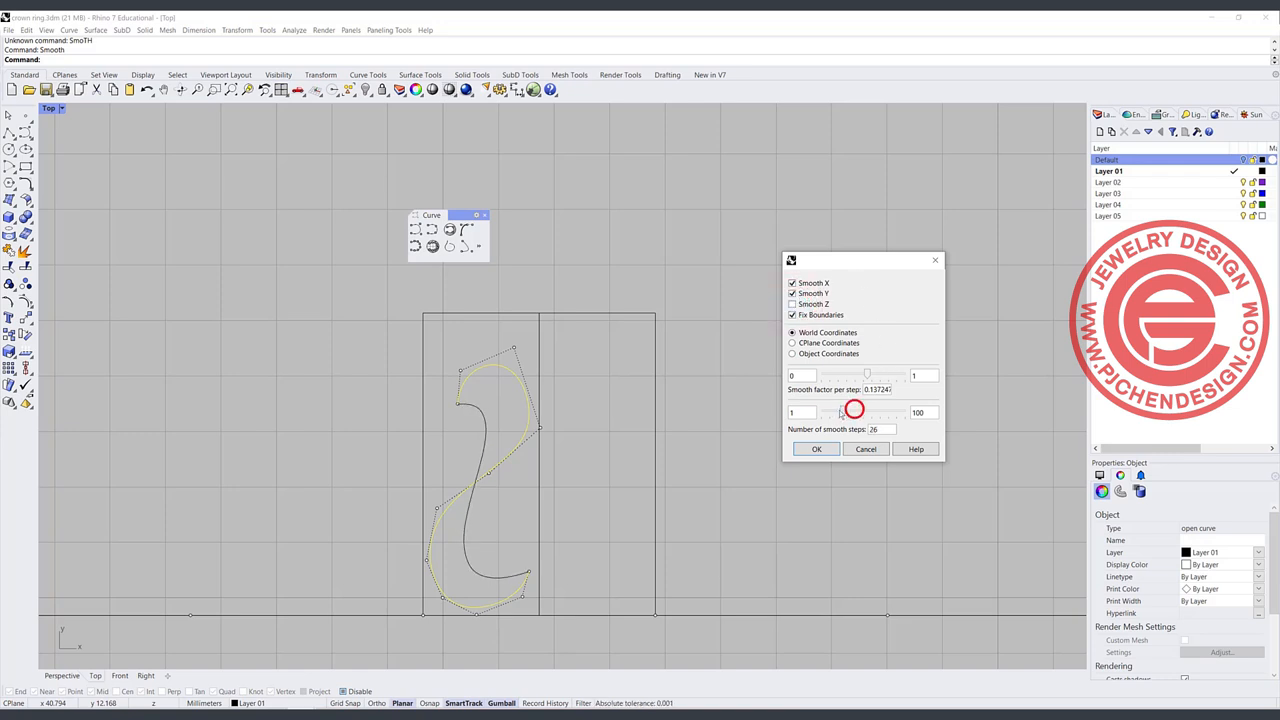
{"action": "left_click_drag", "start_coordinate": [856, 410], "coordinate": [824, 412]}
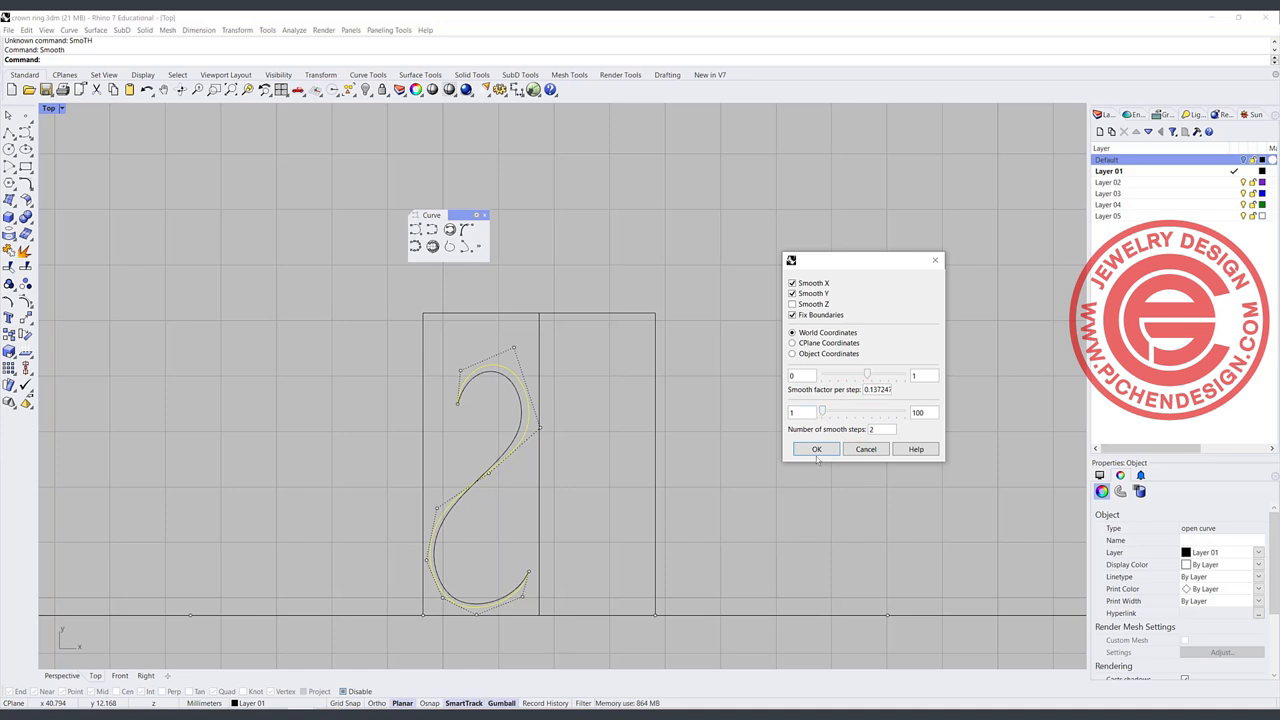
{"action": "left_click", "coordinate": [816, 448]}
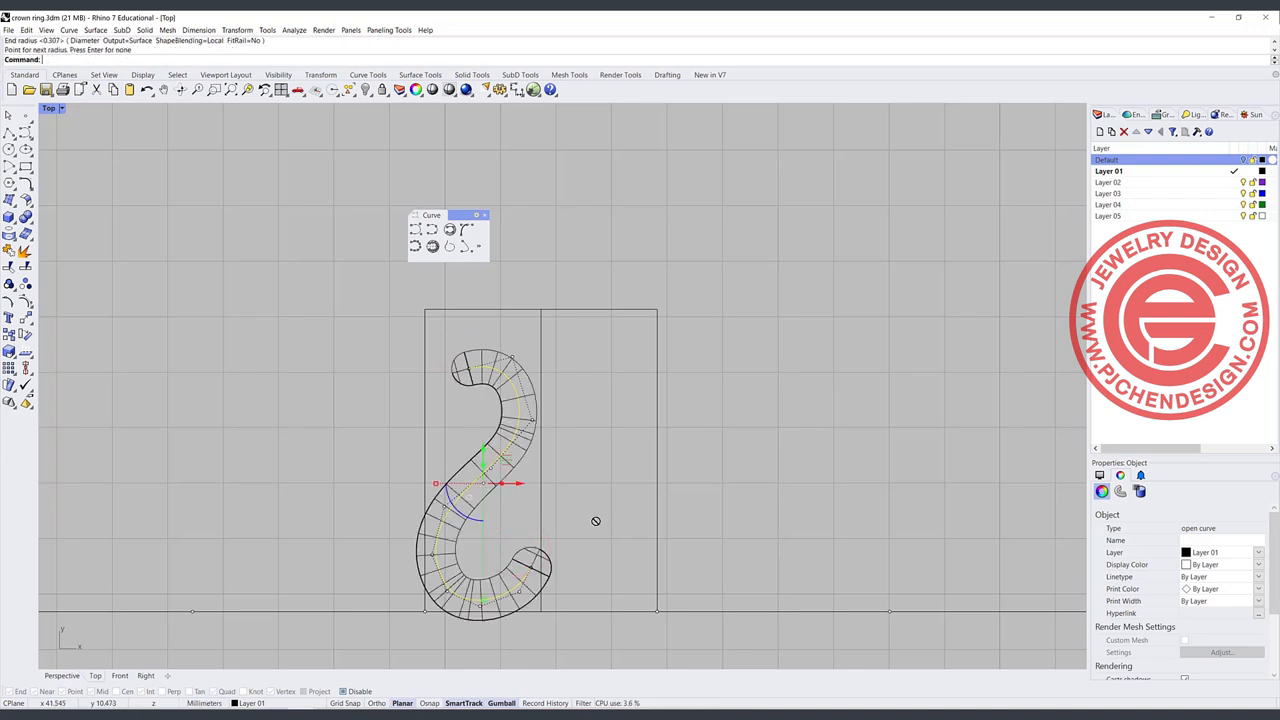
{"action": "mouse_move", "coordinate": [604, 478]}
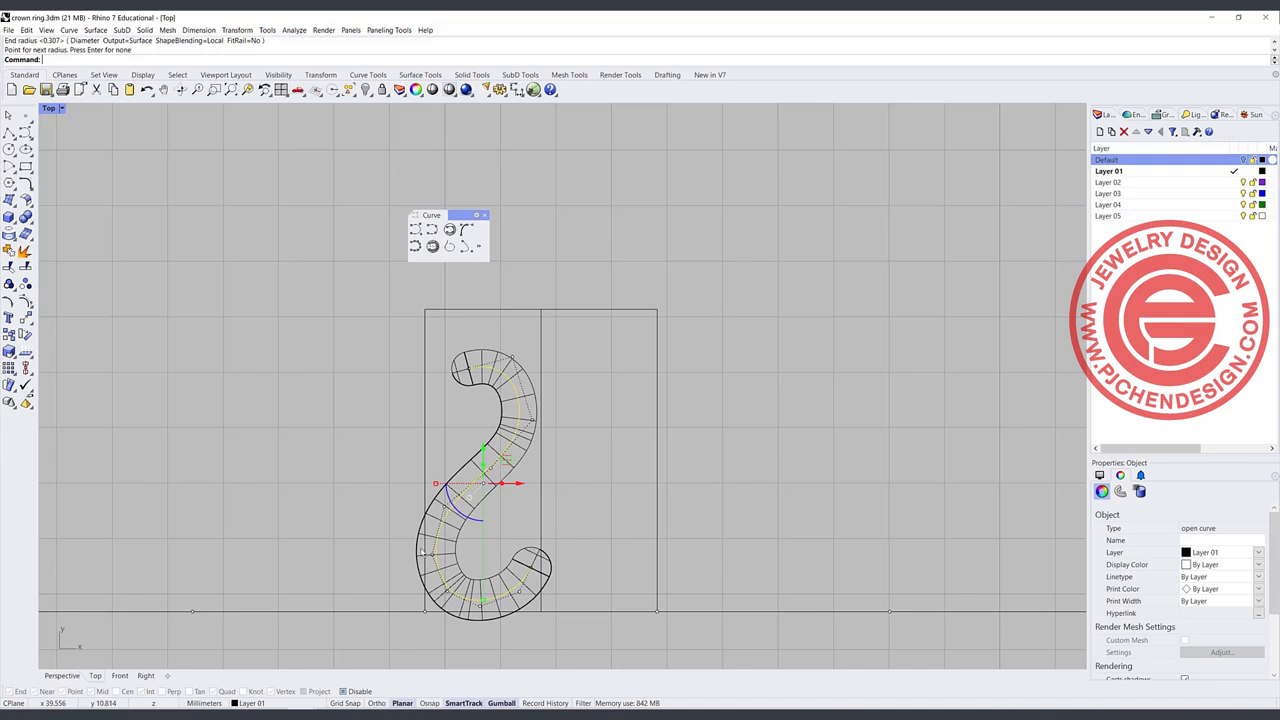
{"action": "mouse_move", "coordinate": [556, 432]}
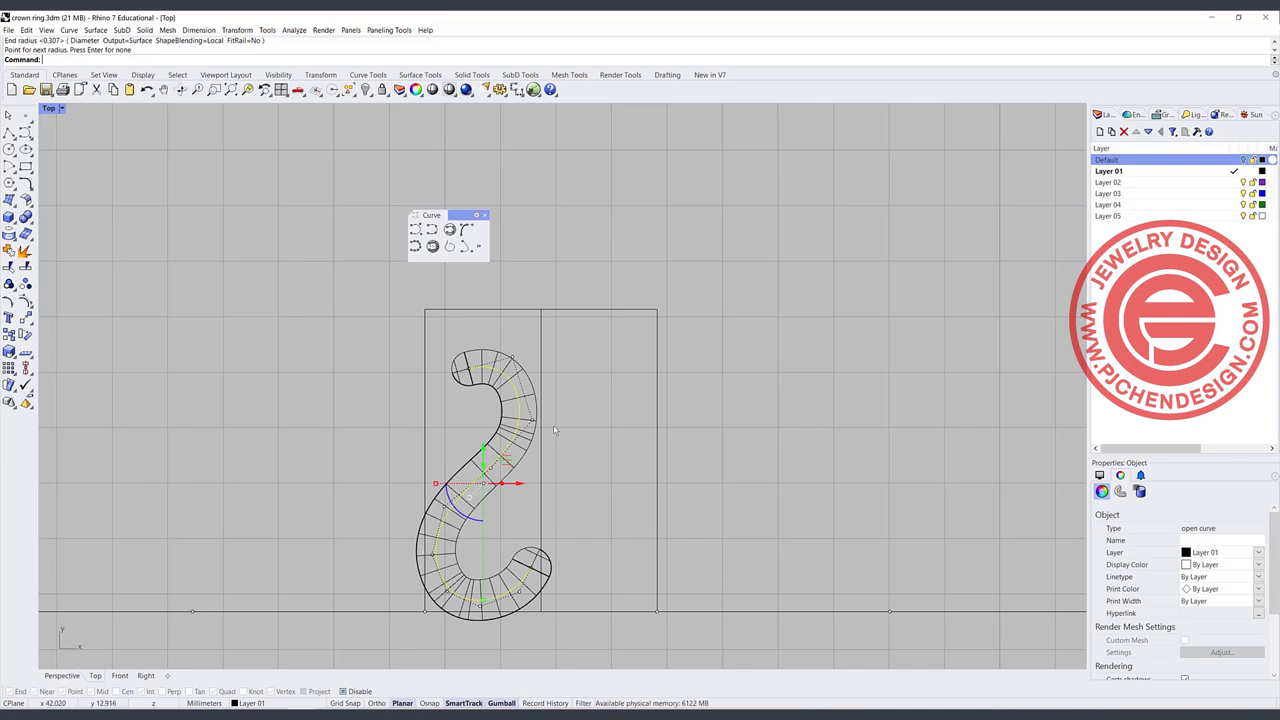
{"action": "mouse_move", "coordinate": [552, 428]}
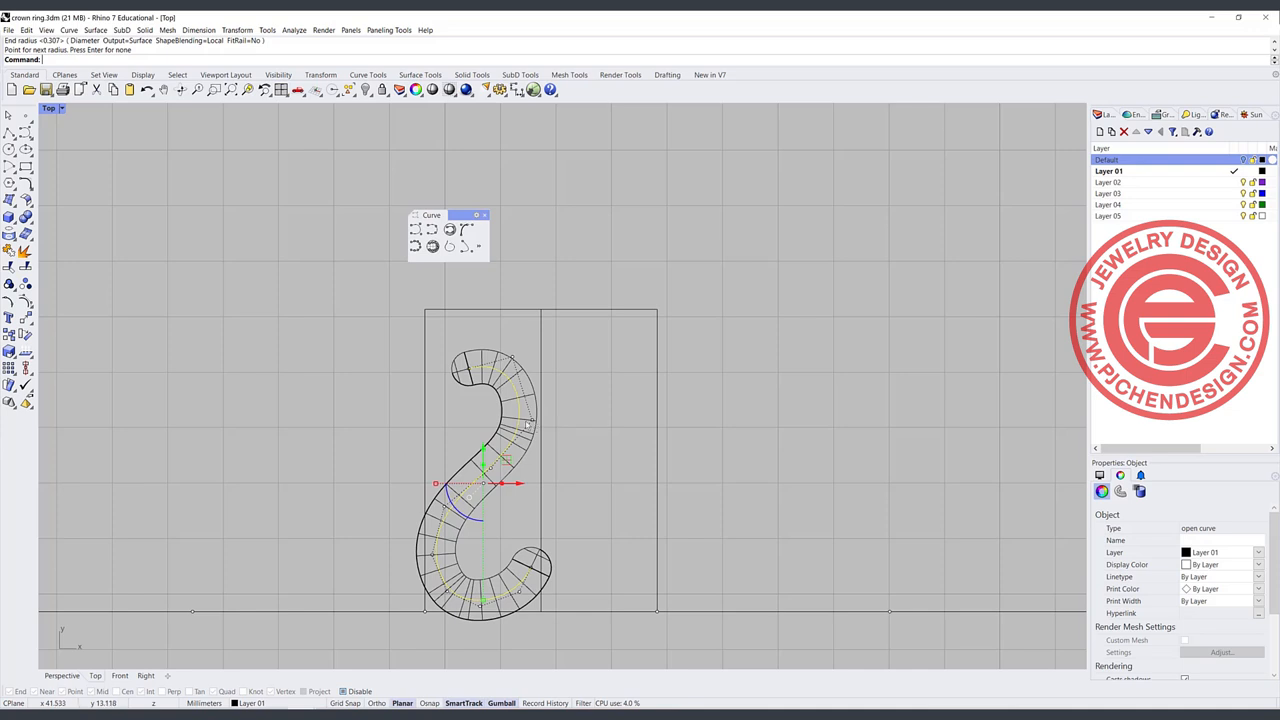
{"action": "mouse_move", "coordinate": [544, 428]}
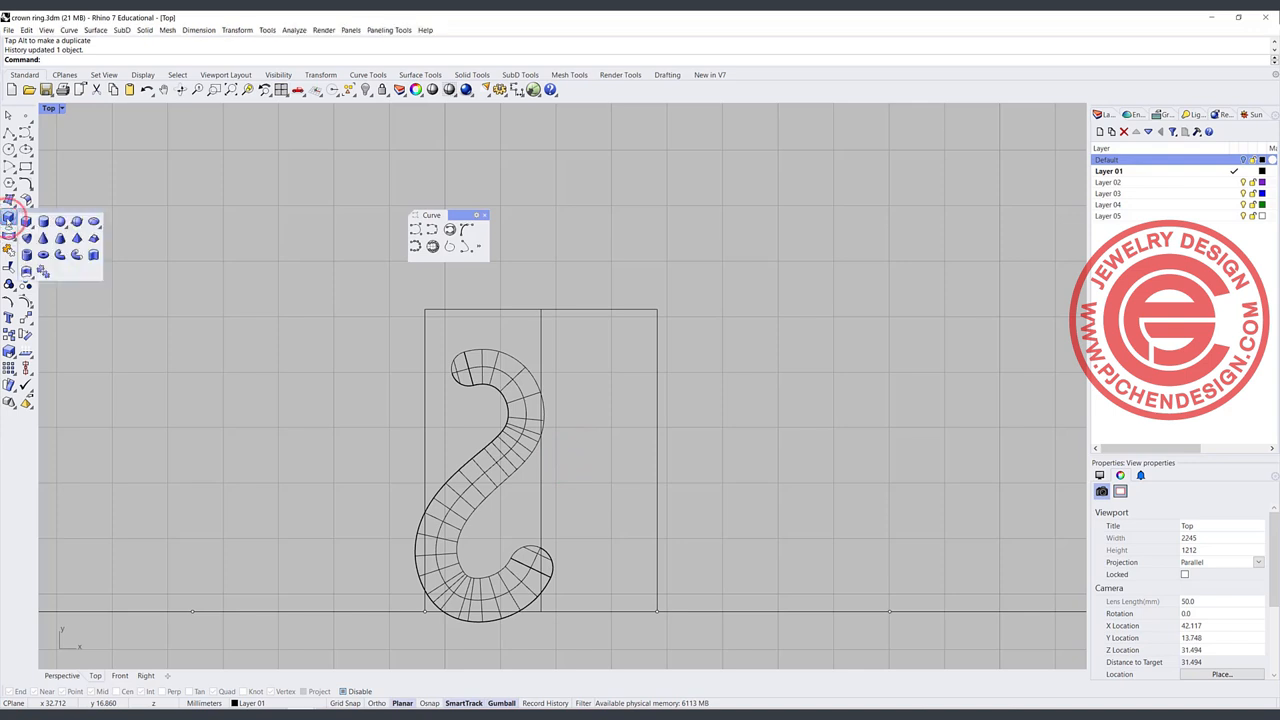
Cap the pipe ends with spheres and begin uniting pipe and spheres into one solid.
{"action": "left_click", "coordinate": [28, 222]}
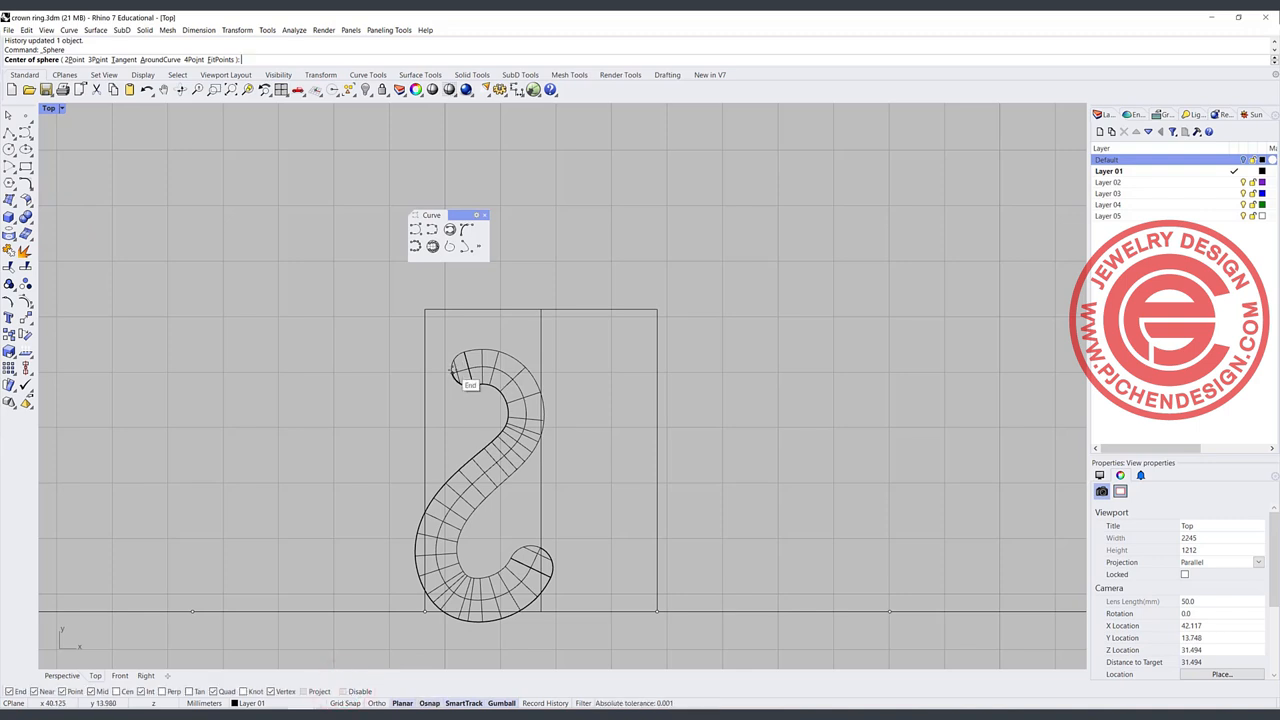
{"action": "left_click", "coordinate": [470, 384]}
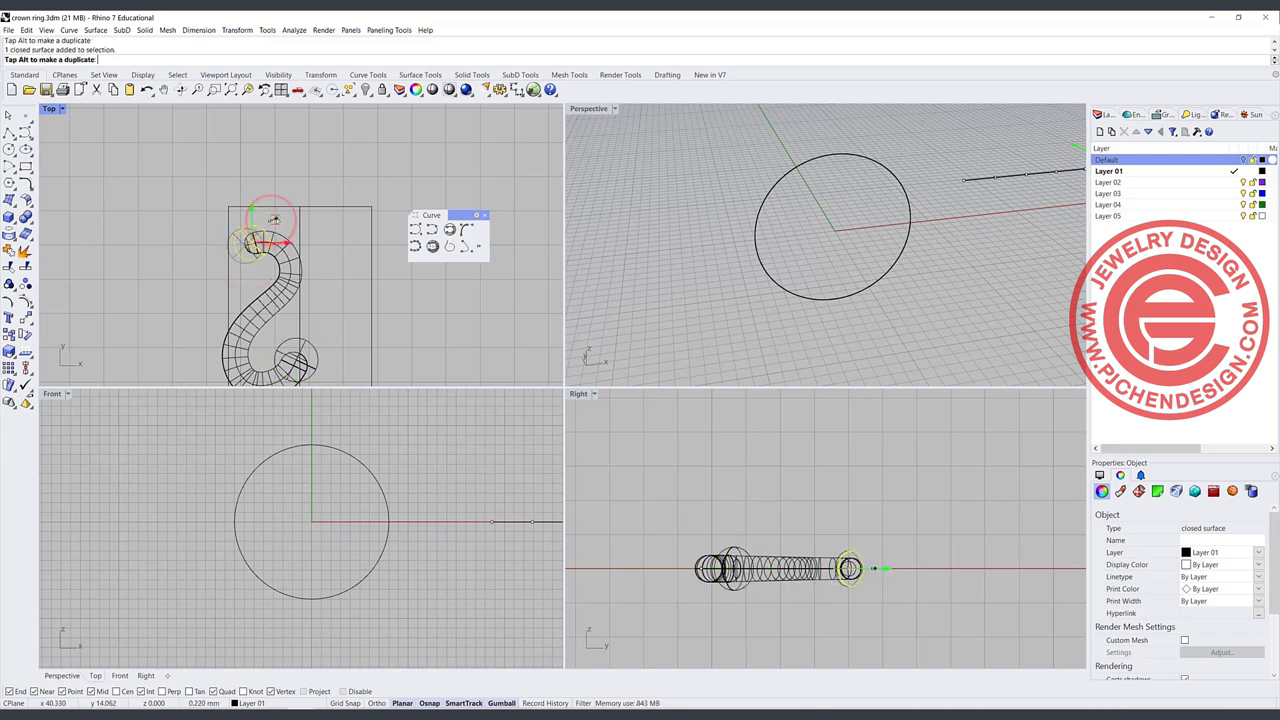
{"action": "left_click", "coordinate": [264, 304]}
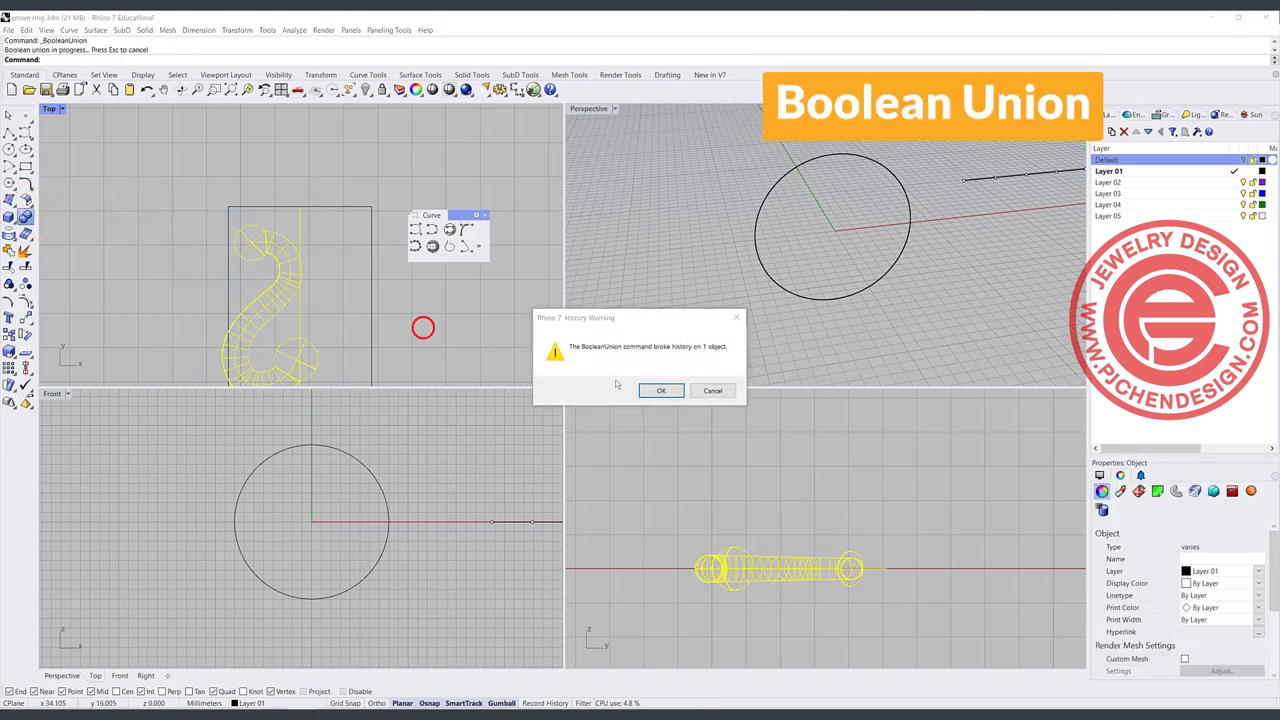
Accept the history warning and show the fused solid maximized in a Rendered Top view.
{"action": "left_click", "coordinate": [660, 390]}
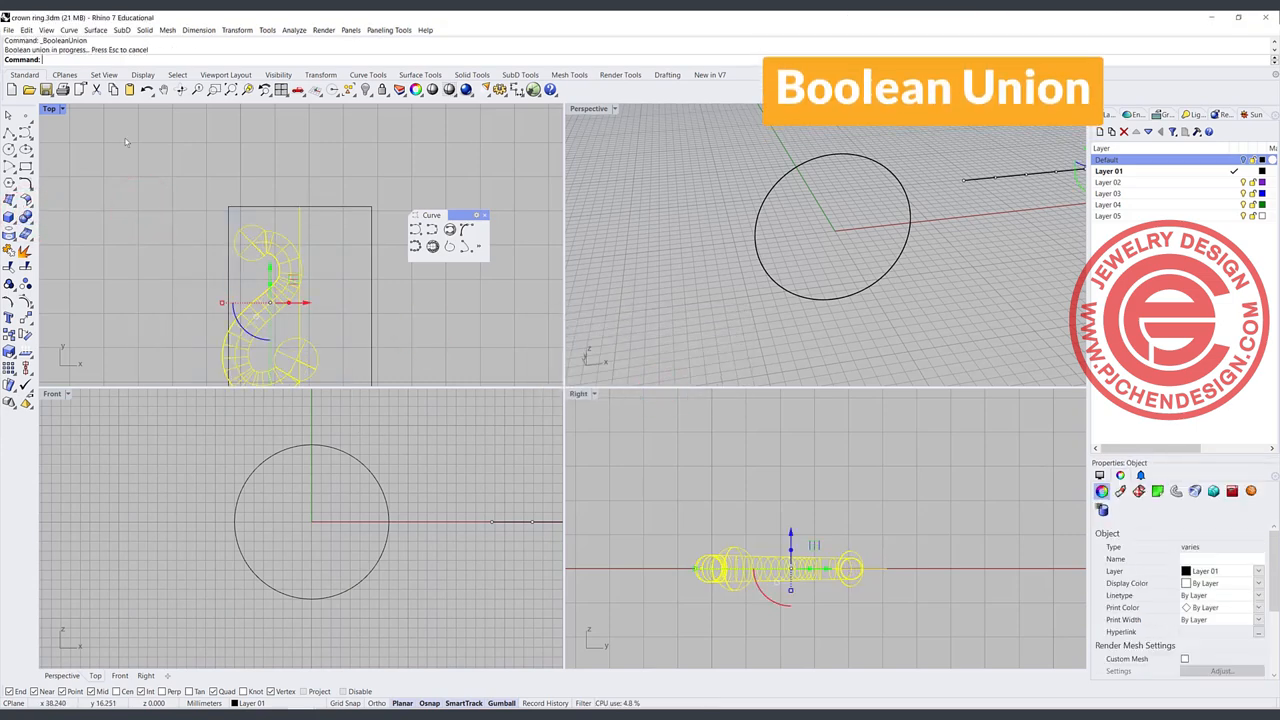
{"action": "double_click", "coordinate": [50, 108]}
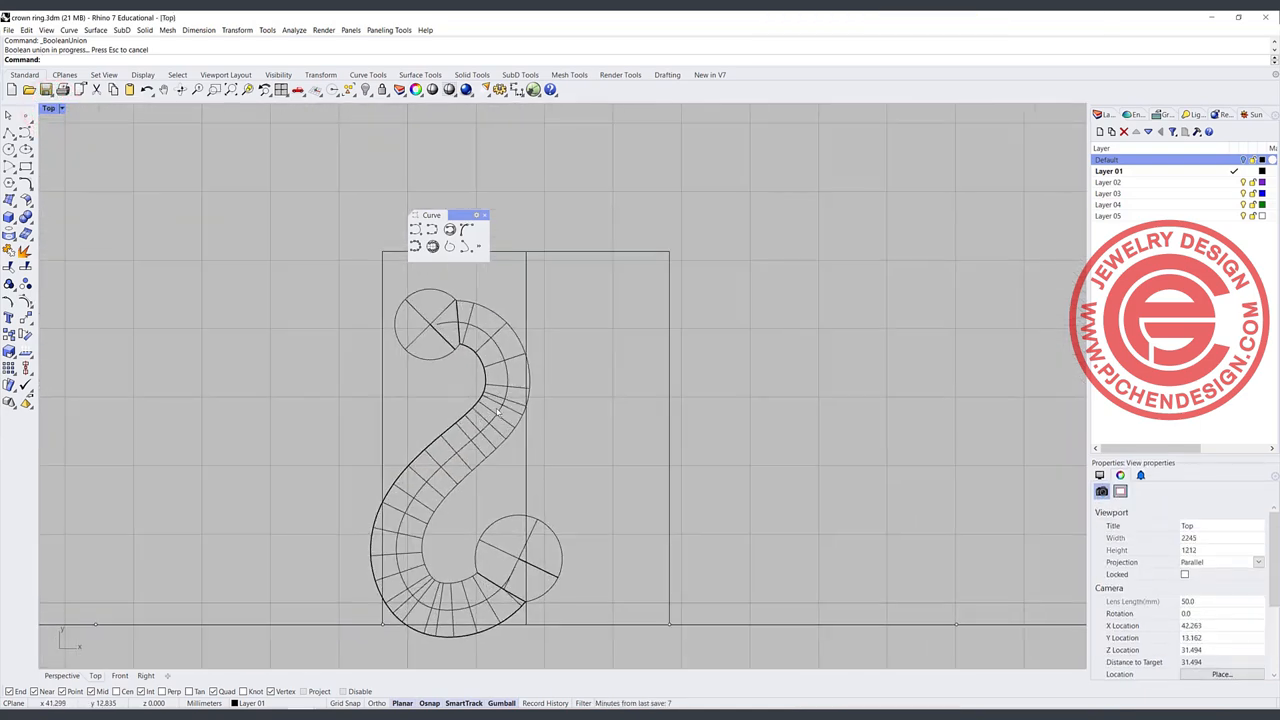
{"action": "left_click", "coordinate": [58, 108]}
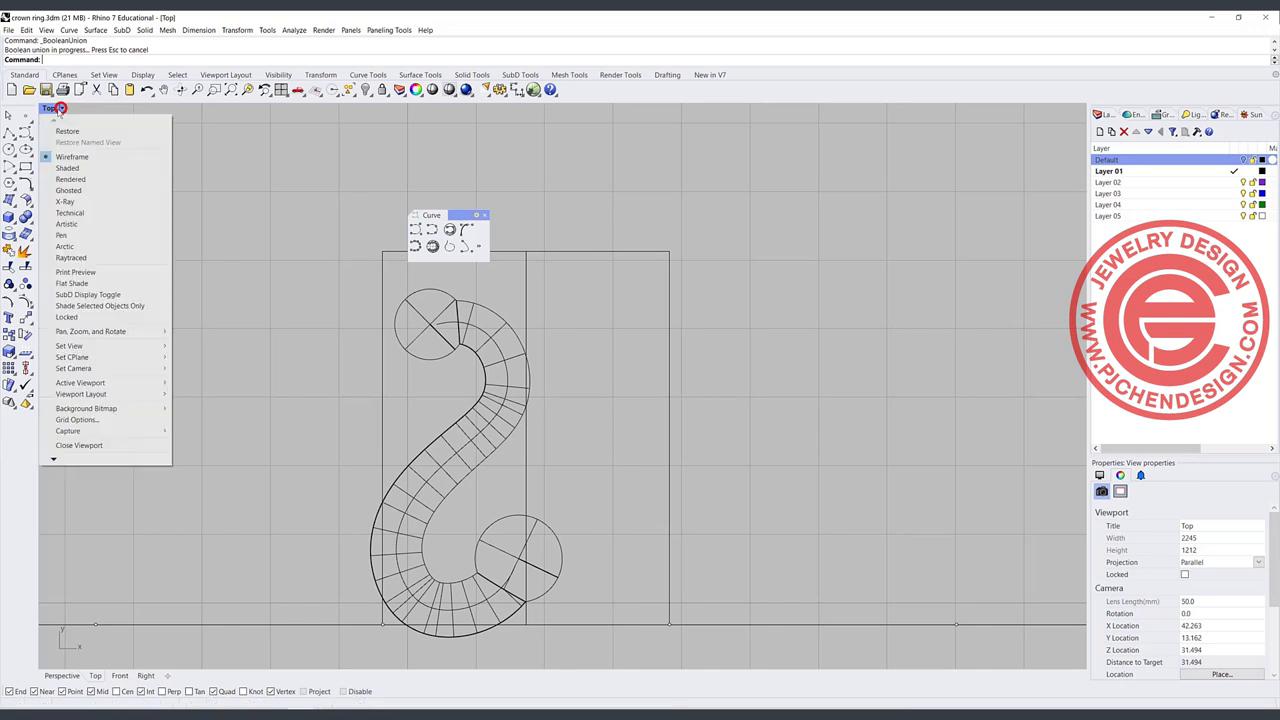
{"action": "left_click", "coordinate": [70, 180]}
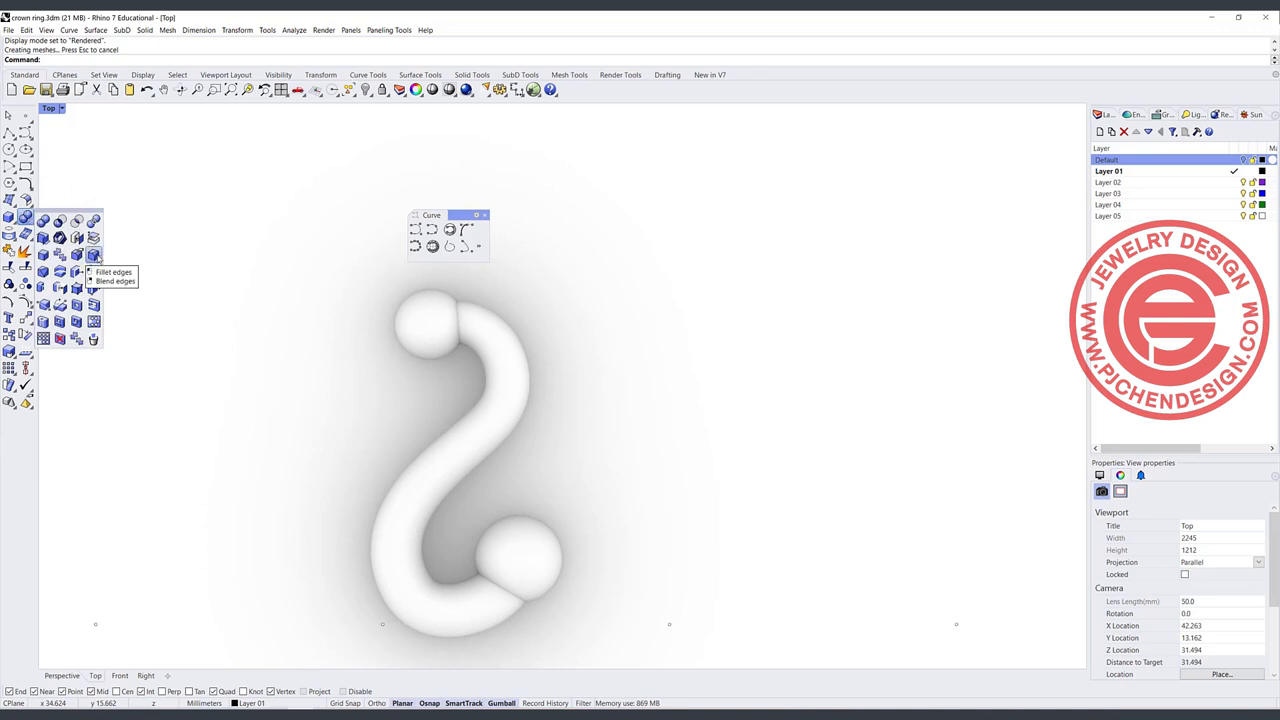
Start FilletEdge on the solid with a 0.15 radius.
{"action": "left_click", "coordinate": [92, 254]}
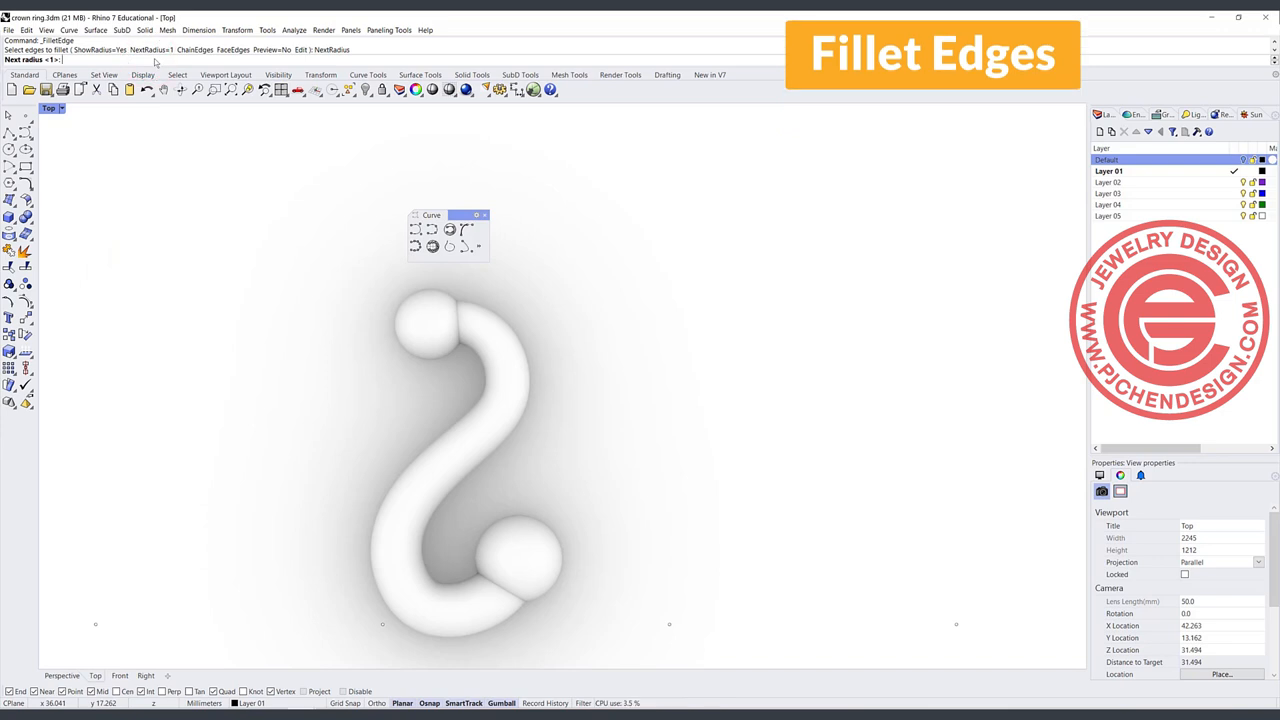
{"action": "type", "text": "0.15"}
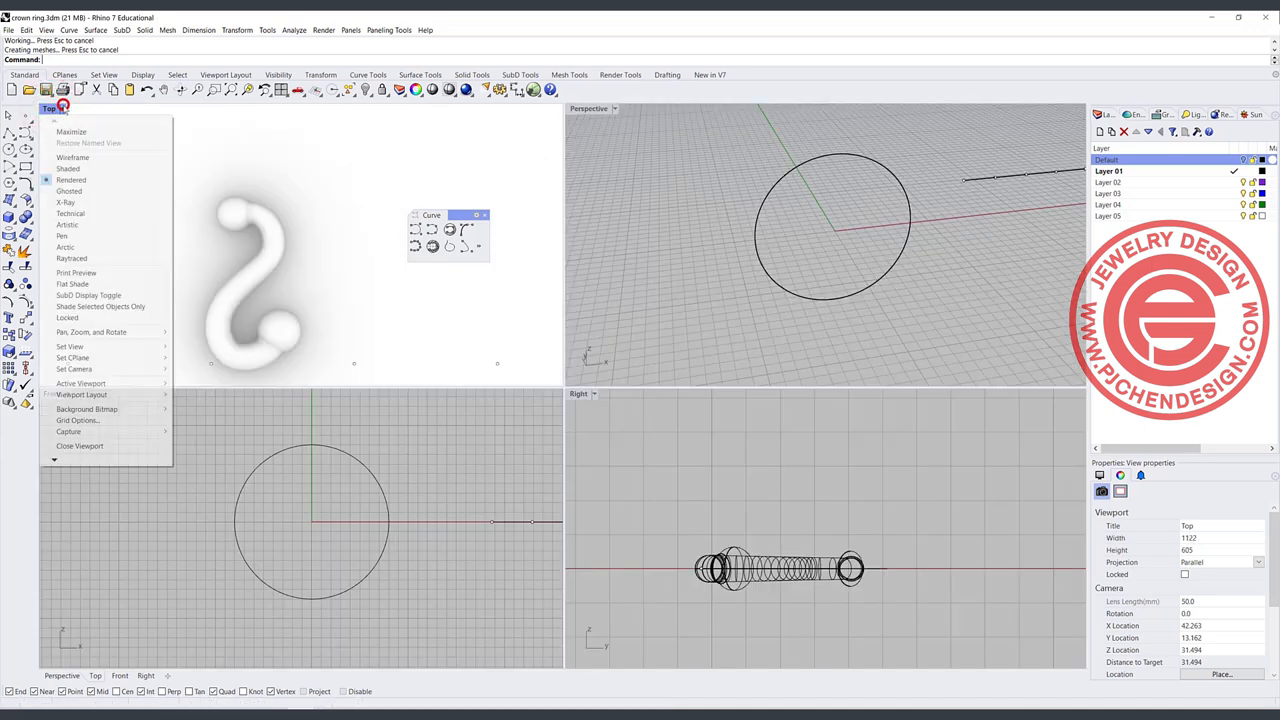
Switch the Top view display and bring the faceted stone with its four prongs into the design.
{"action": "left_click", "coordinate": [70, 192]}
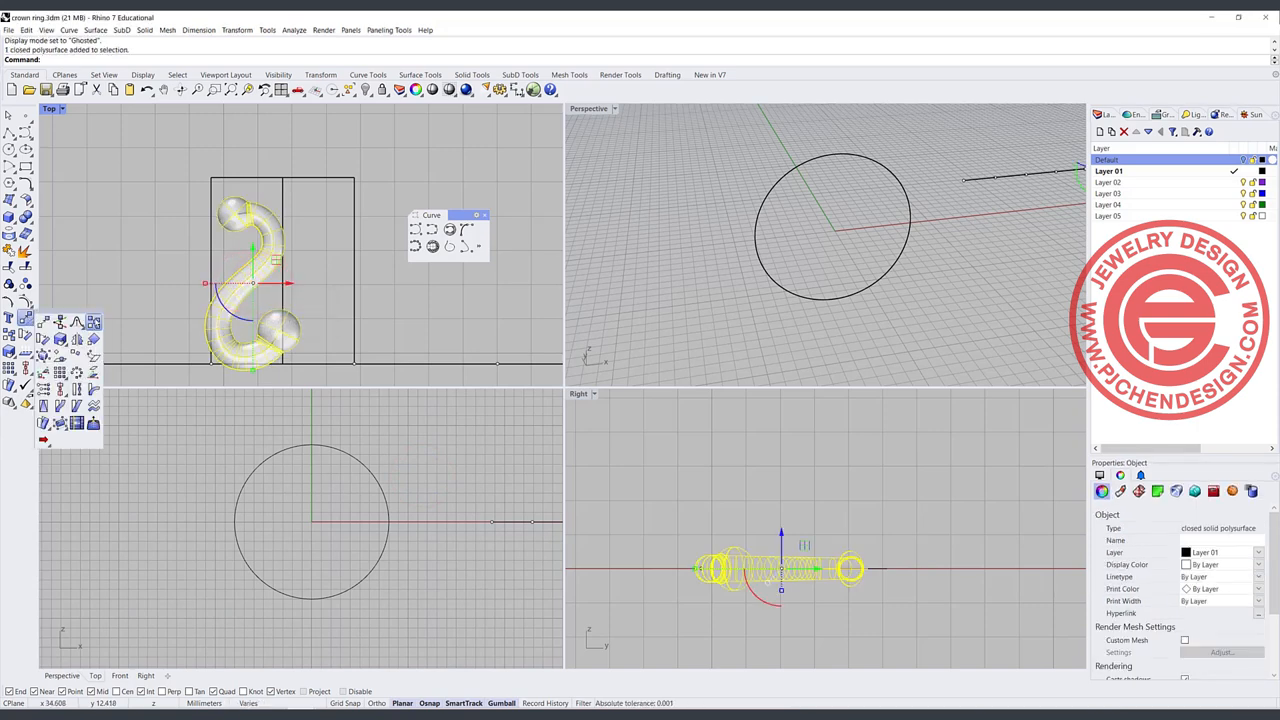
{"action": "left_click", "coordinate": [280, 288]}
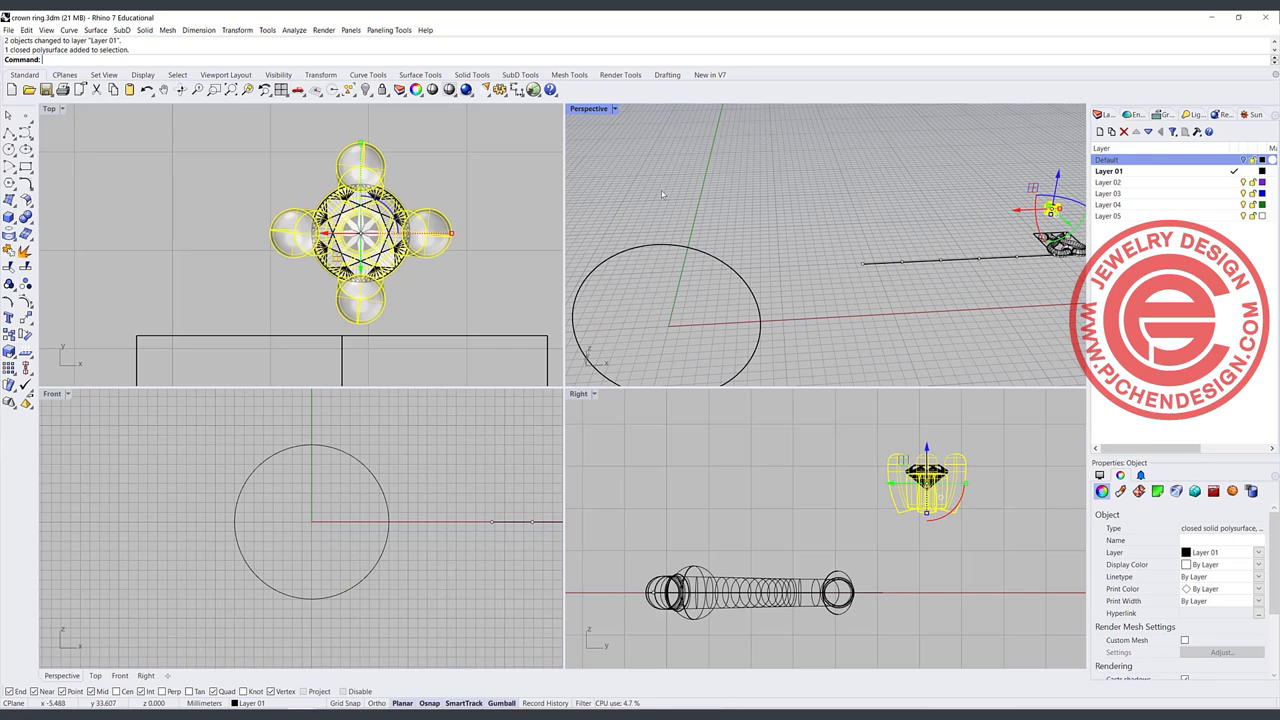
{"action": "mouse_move", "coordinate": [540, 232]}
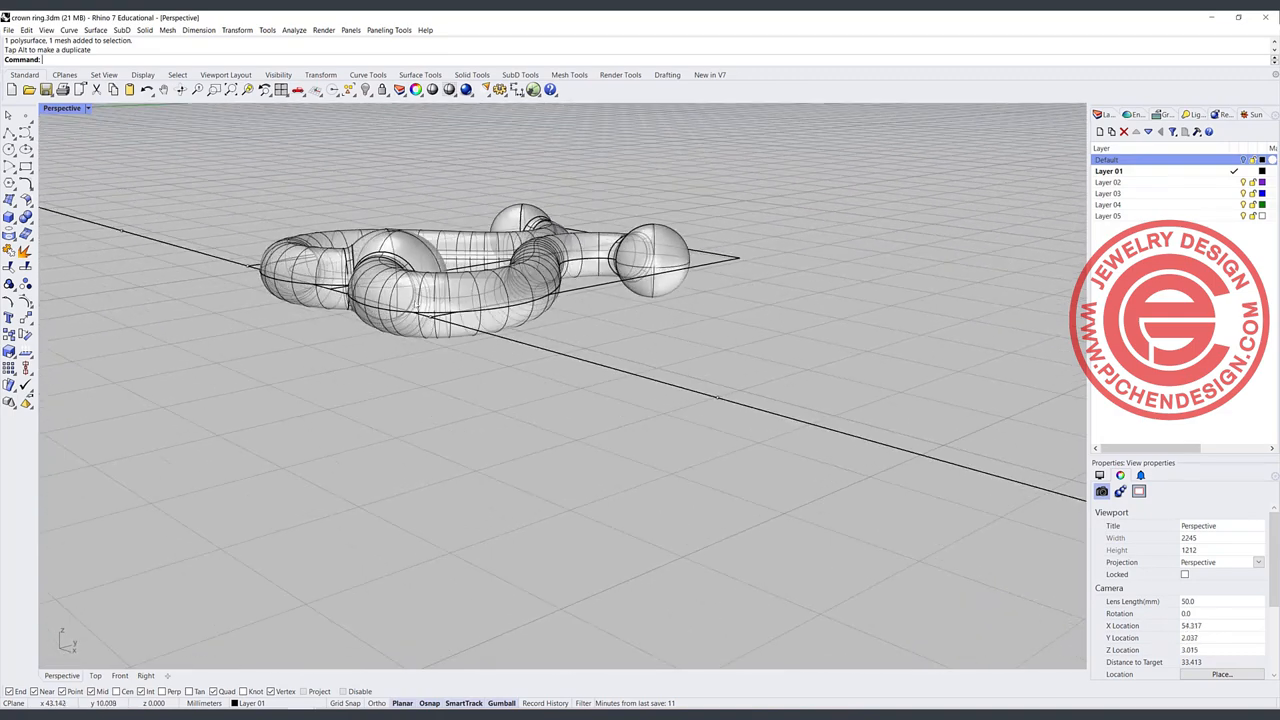
{"action": "mouse_move", "coordinate": [640, 392]}
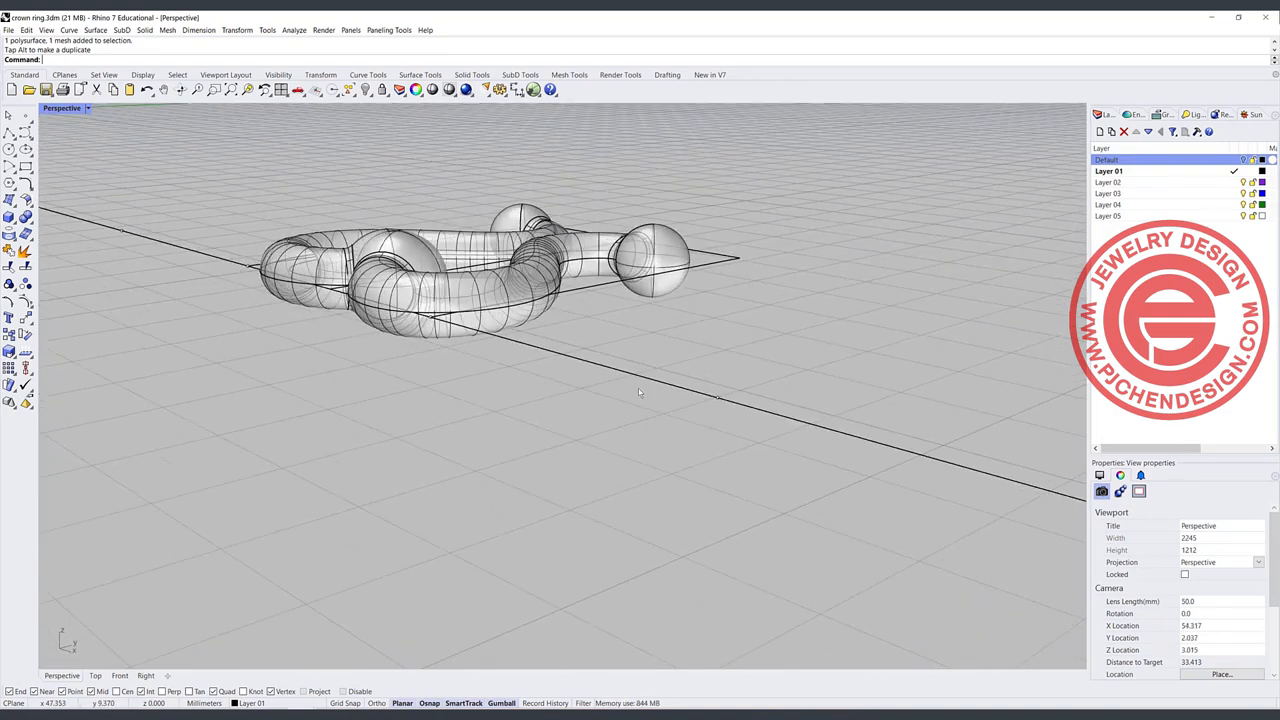
Restore the viewport layout to arrange the mirrored heart motif around the stone.
{"action": "left_click", "coordinate": [62, 108]}
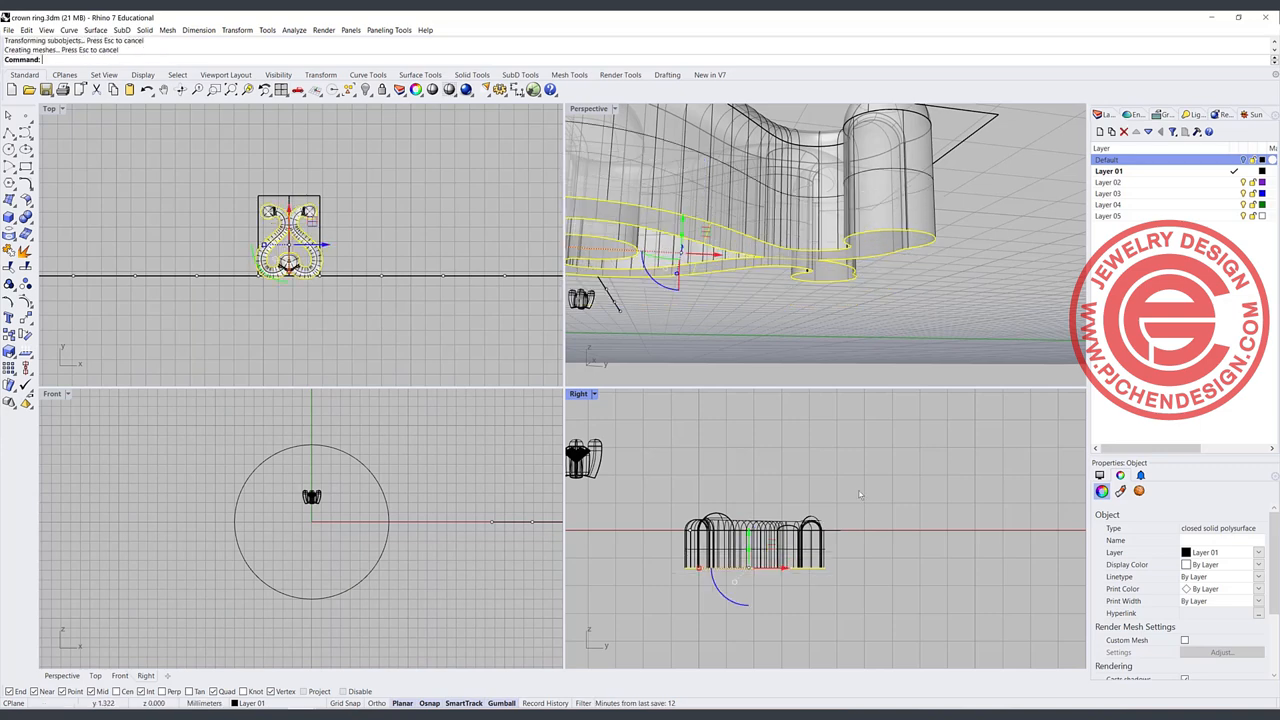
{"action": "mouse_move", "coordinate": [796, 464]}
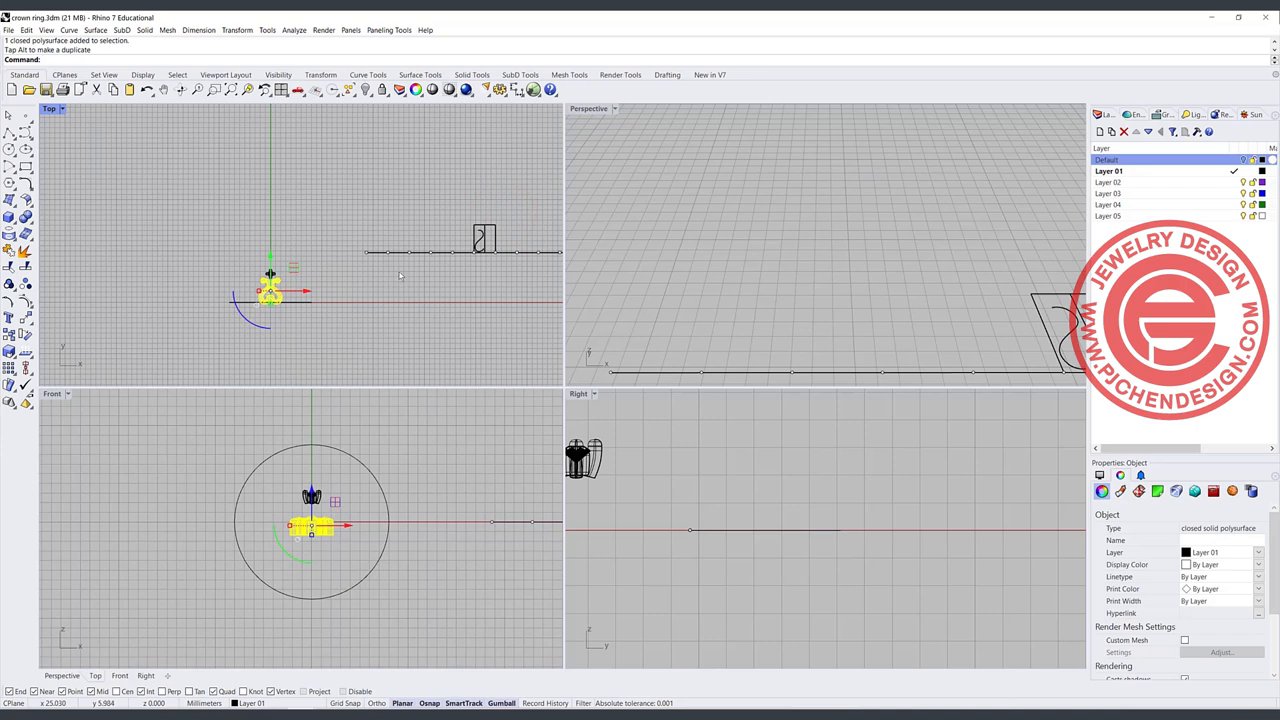
{"action": "mouse_move", "coordinate": [326, 566]}
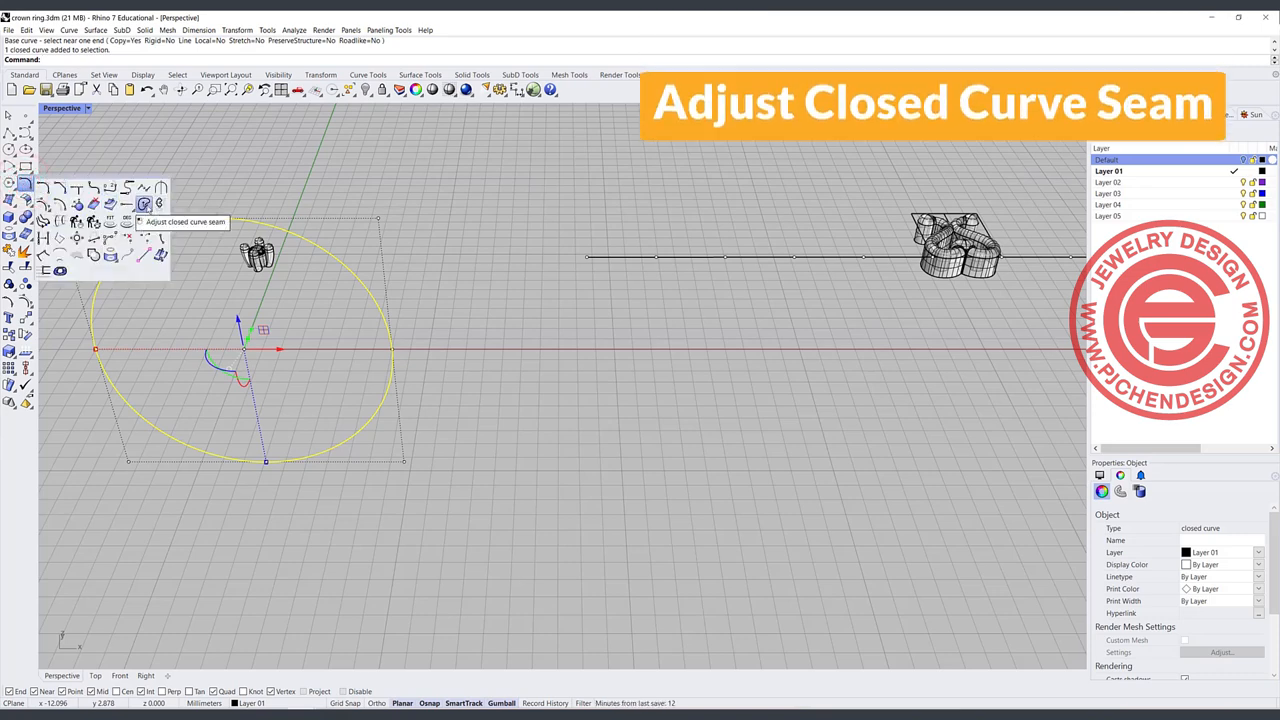
Reposition the seam point of the ring-size circle with Adjust Closed Curve Seam.
{"action": "left_click", "coordinate": [144, 204]}
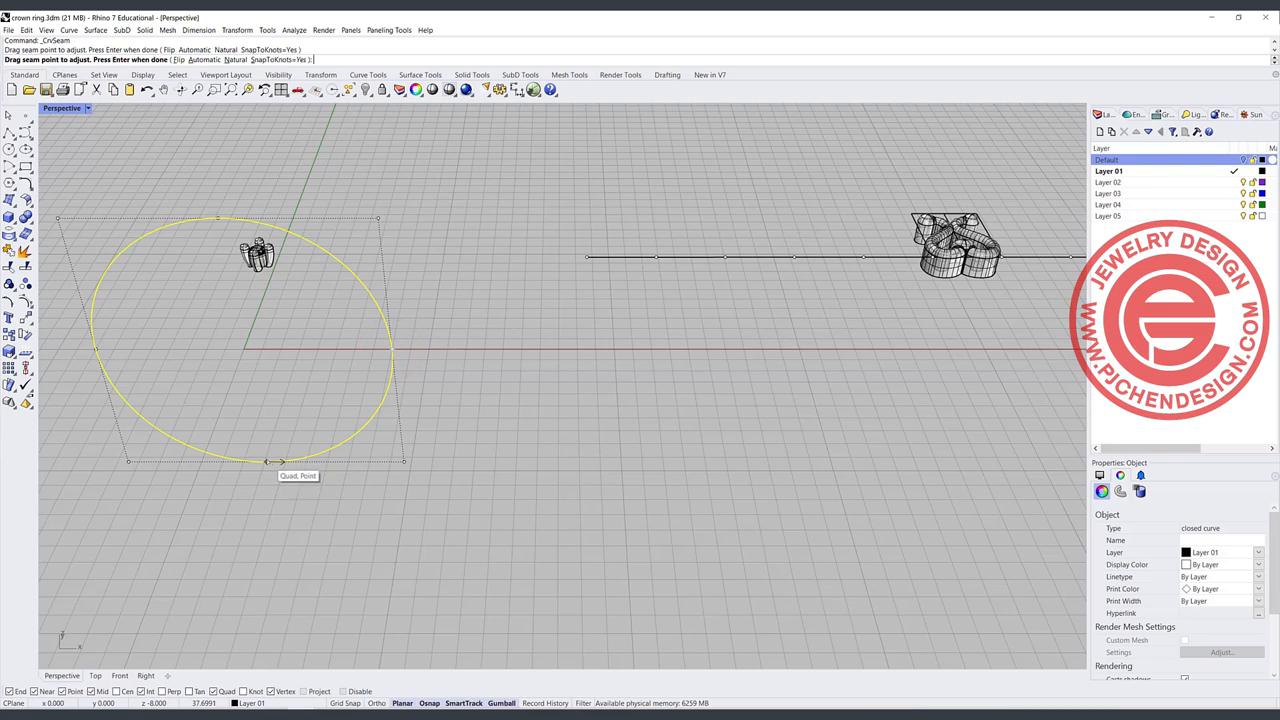
{"action": "mouse_move", "coordinate": [520, 530]}
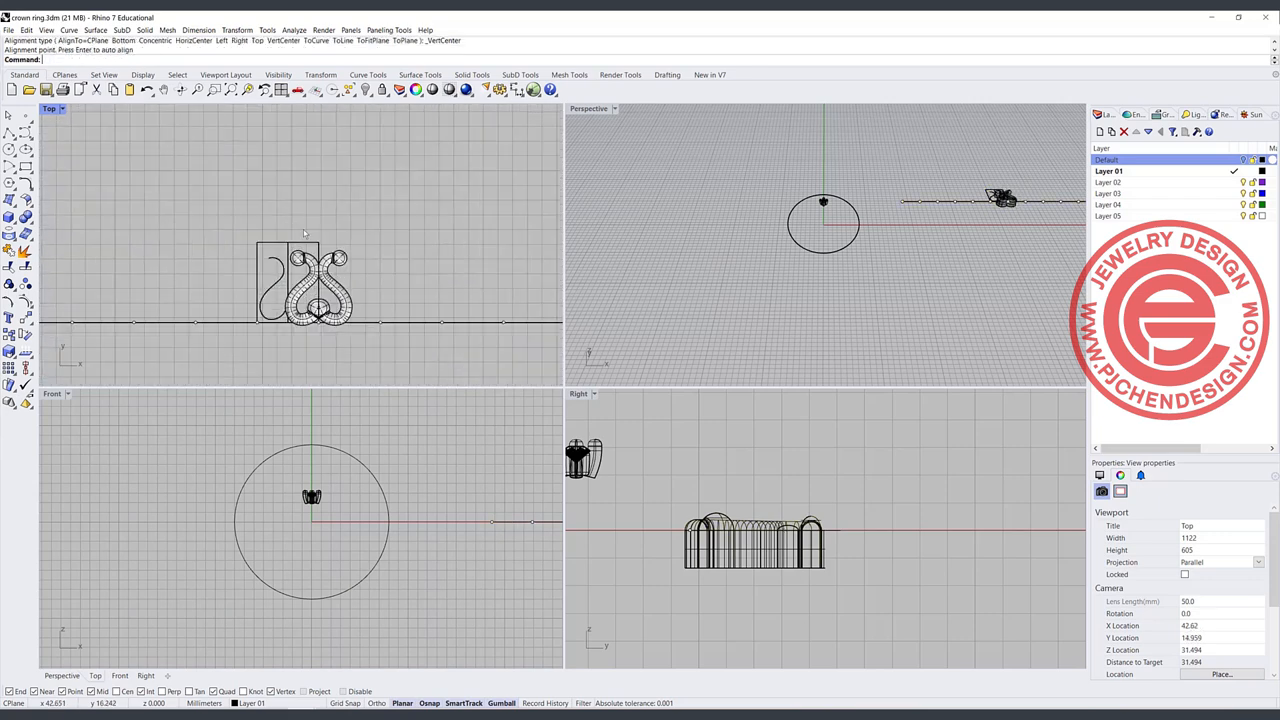
Move the heart-and-stone motif onto the top of the ring circle in the Front view.
{"action": "left_click", "coordinate": [304, 284]}
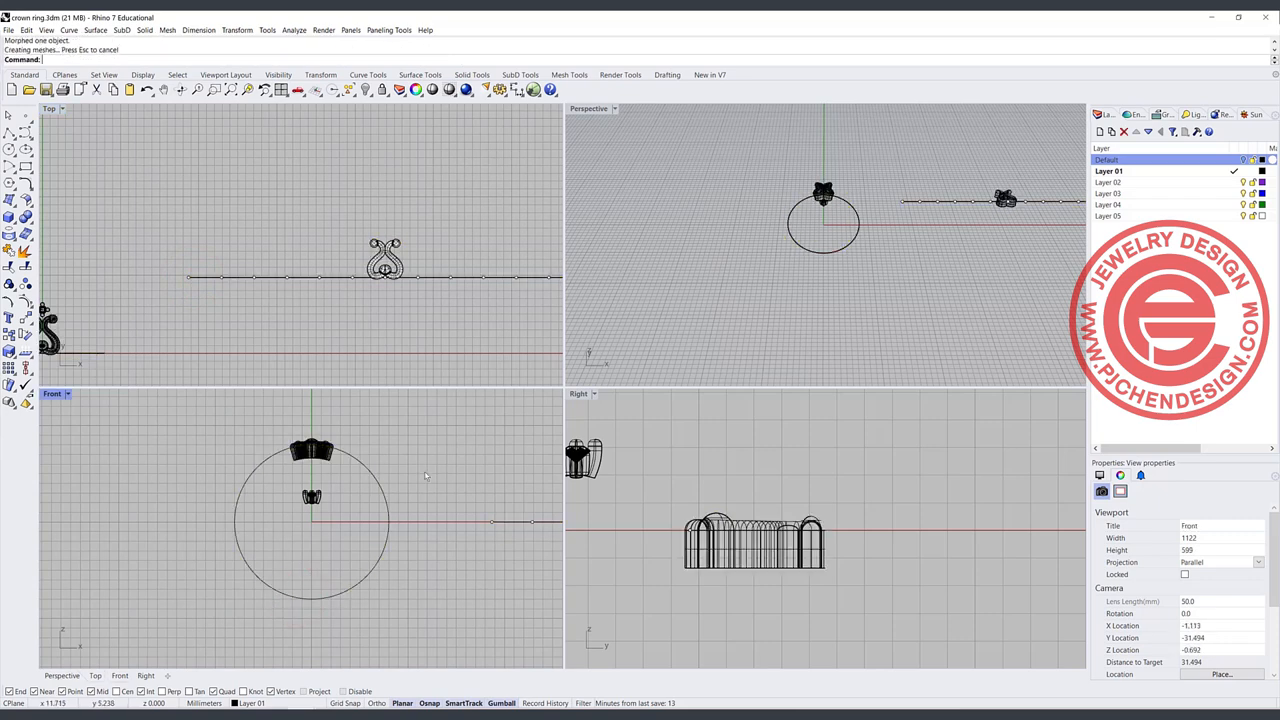
{"action": "mouse_move", "coordinate": [484, 538]}
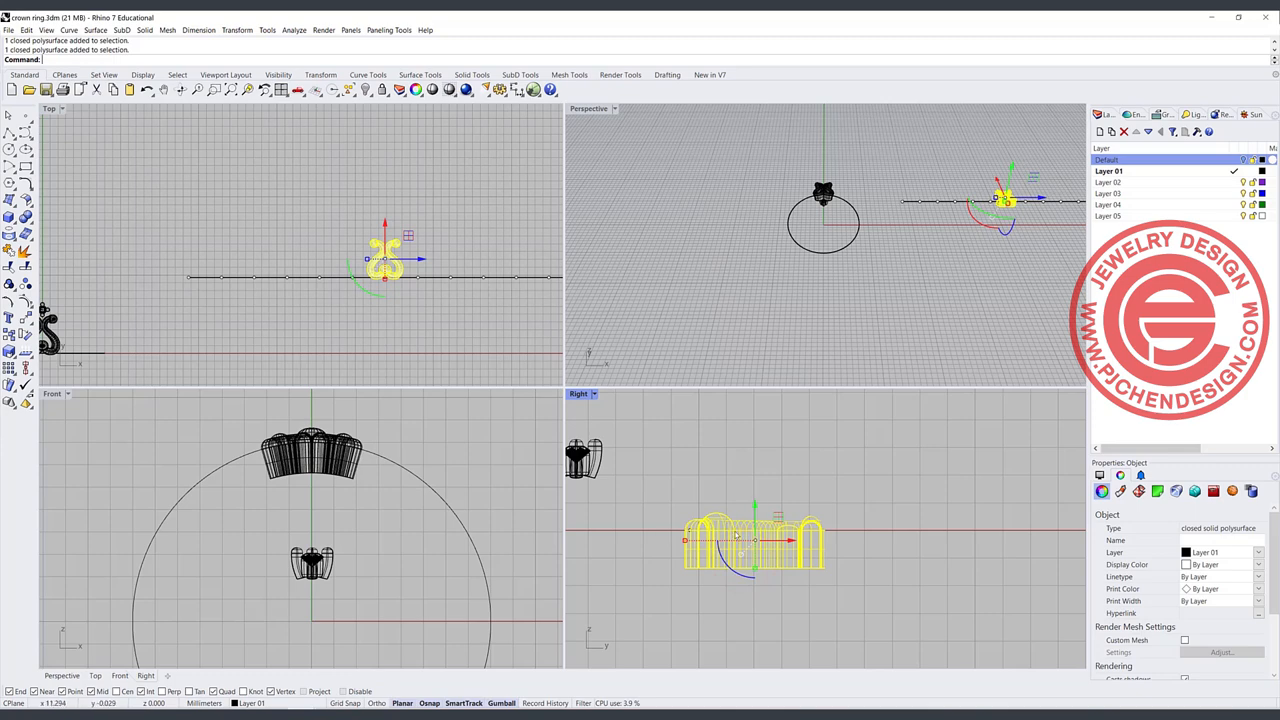
{"action": "mouse_move", "coordinate": [644, 486]}
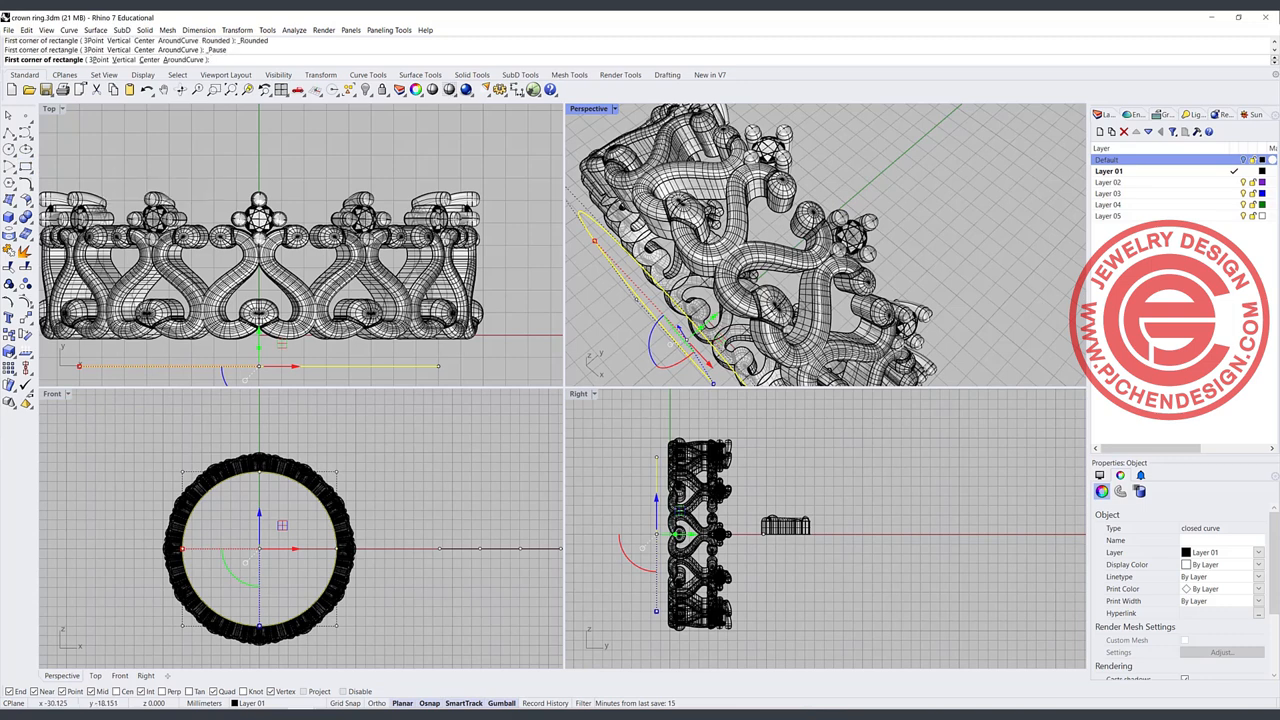
Wrap the arrayed heart-motif strip around the ring circle into a closed crown band.
{"action": "left_click", "coordinate": [650, 456]}
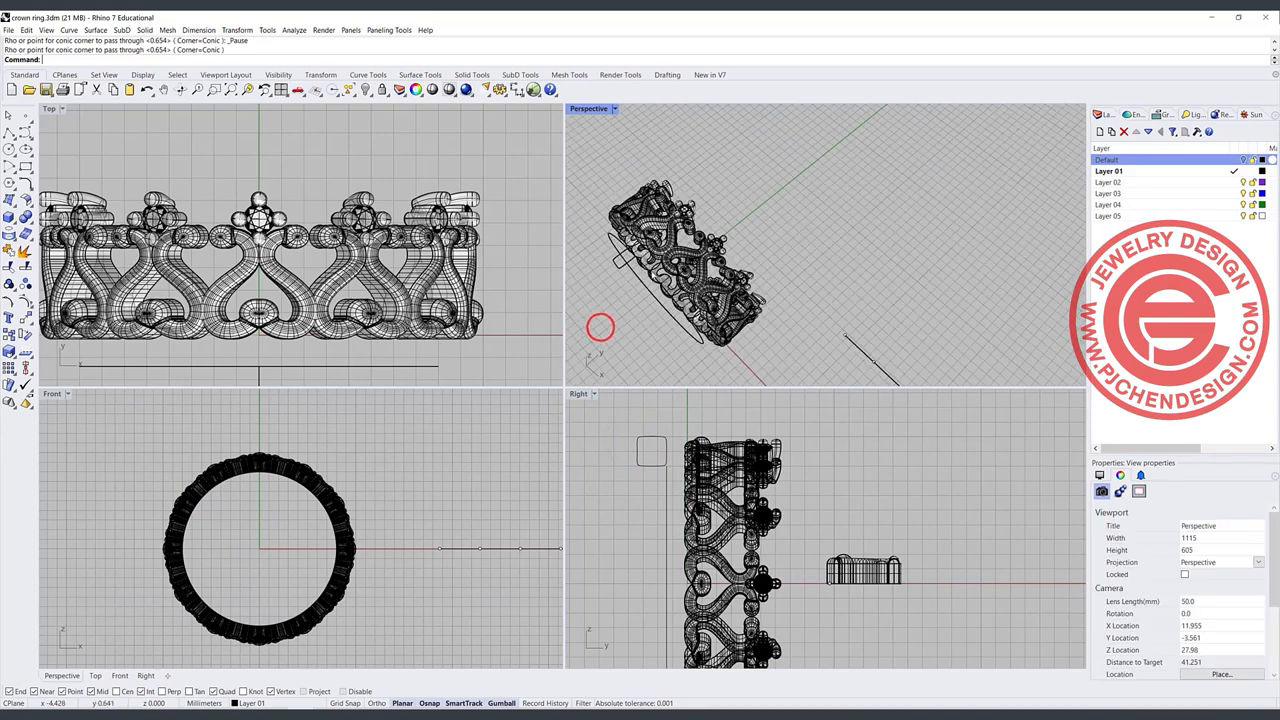
Maximize the Perspective viewport so the crown ring fills the modelling area.
{"action": "double_click", "coordinate": [588, 108]}
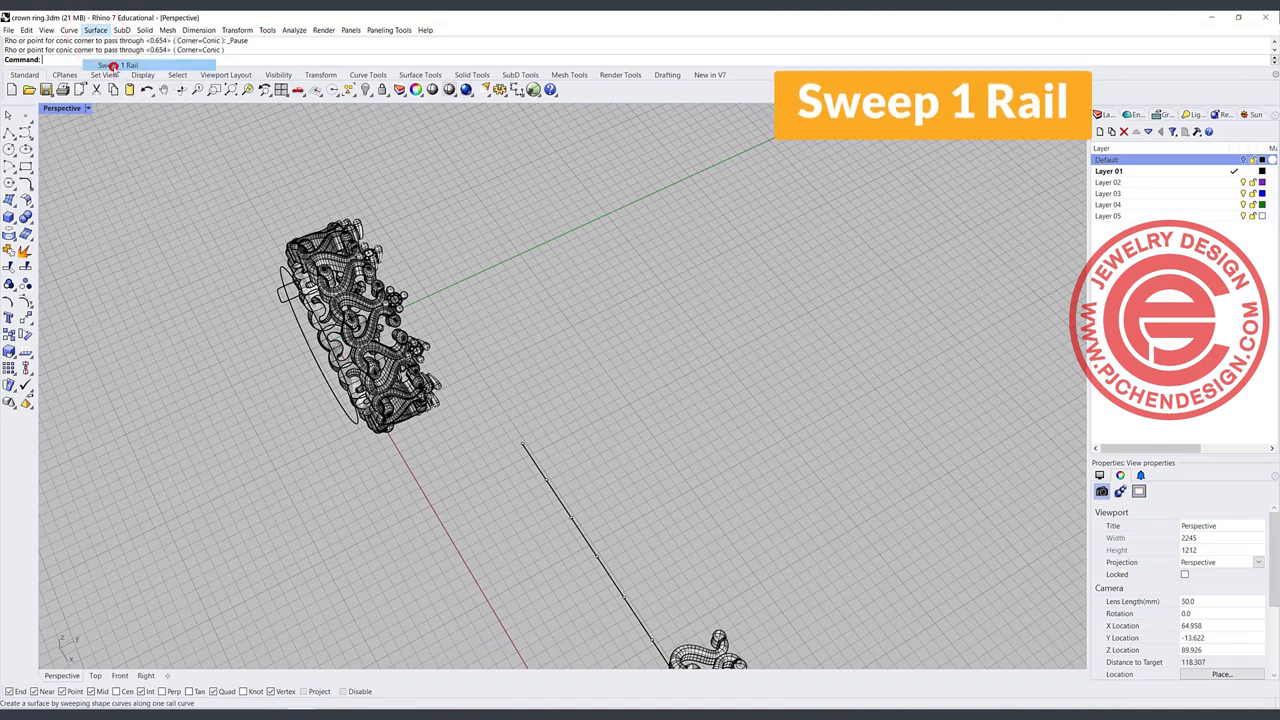
Start a Sweep 1 Rail surface beside the finished crown band.
{"action": "left_click", "coordinate": [284, 284]}
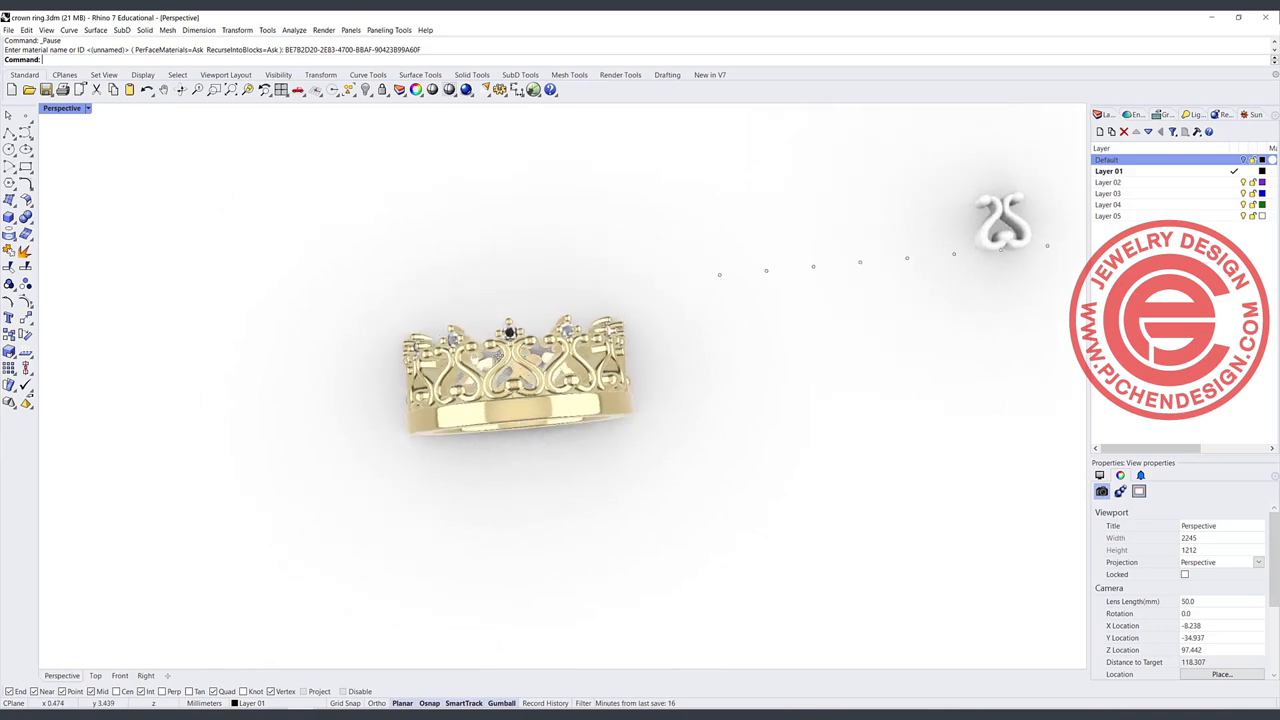
Orbit the rendered gold crown ring to inspect the heart pattern around the band.
{"action": "left_click_drag", "start_coordinate": [516, 370], "coordinate": [510, 320]}
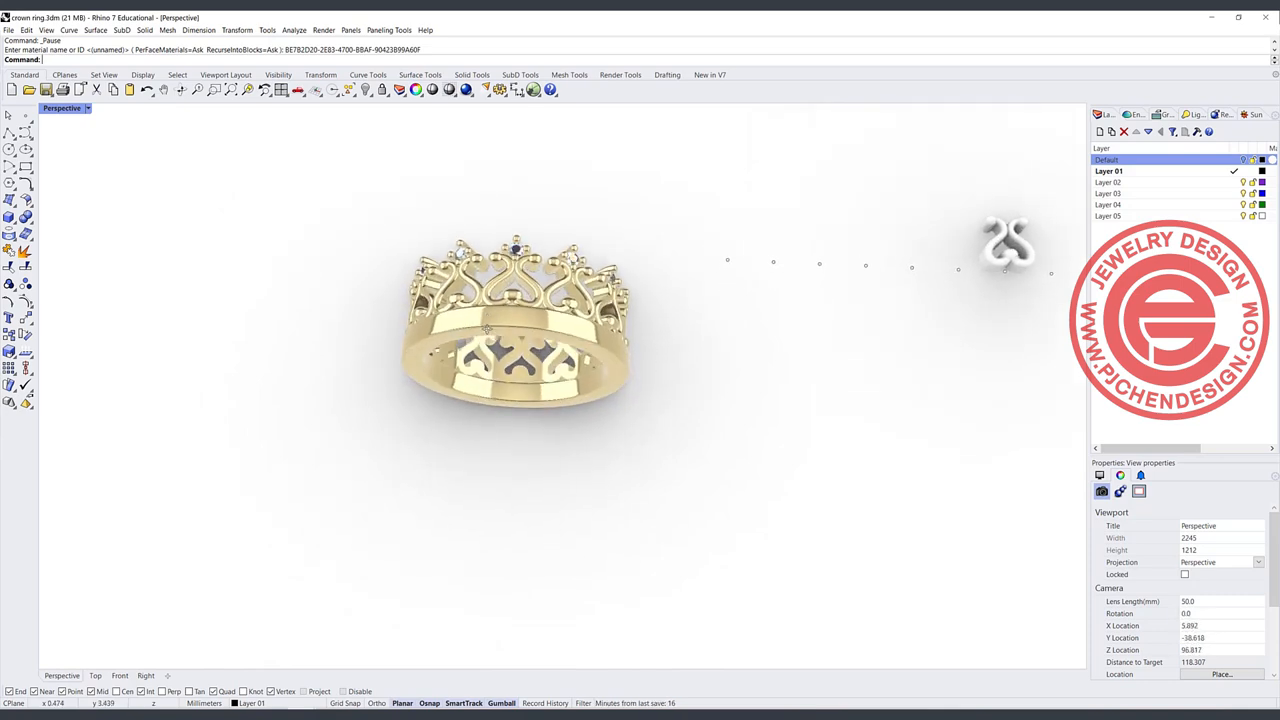